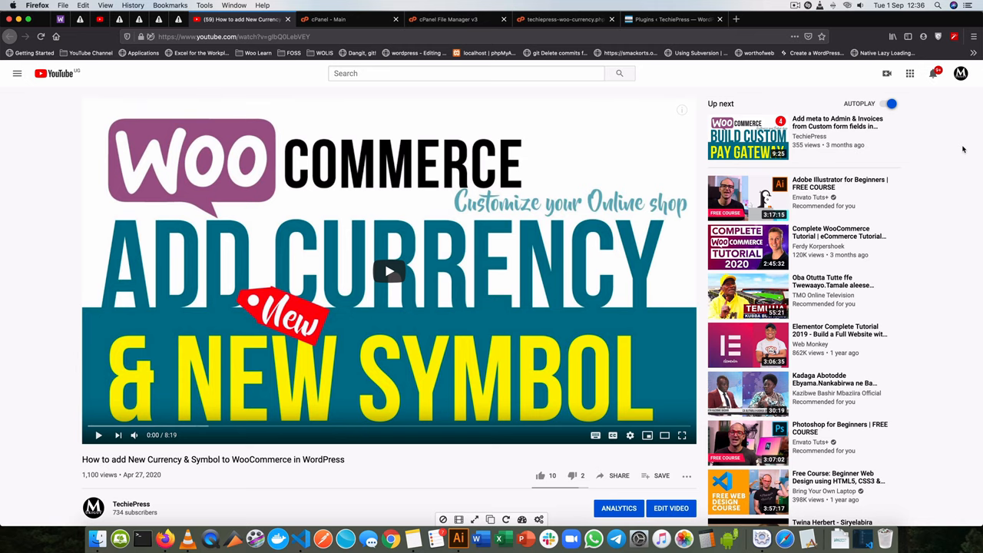
{"action": "mouse_move", "coordinate": [271, 293]}
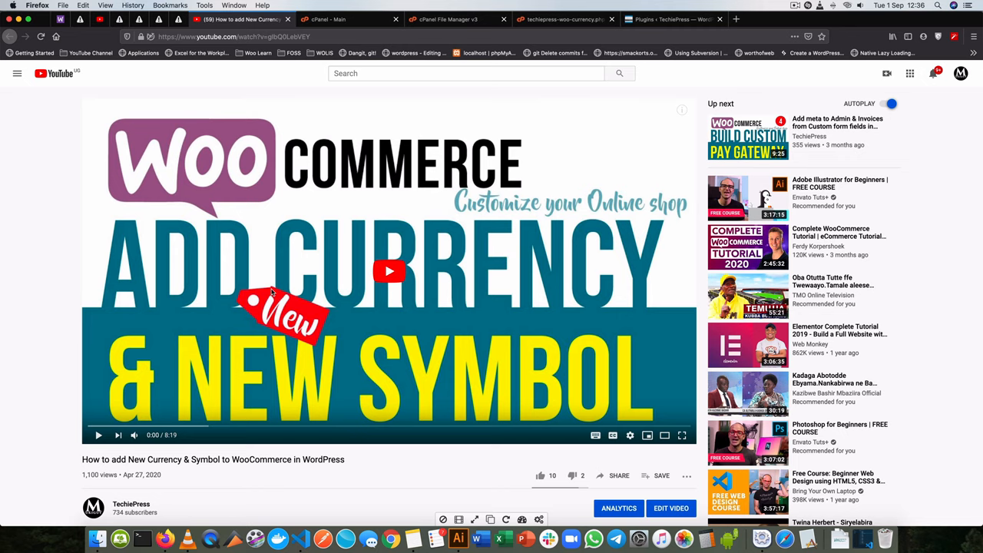
{"action": "mouse_move", "coordinate": [135, 341]}
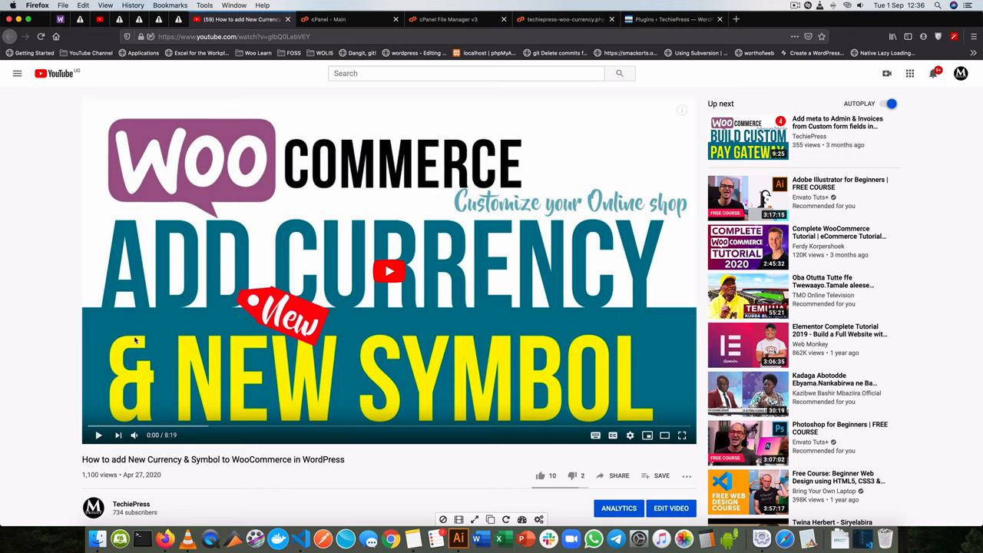
Scroll down to the video comments and find the viewer question about displaying AED.
{"action": "scroll", "scroll_direction": "down", "scroll_amount": 3}
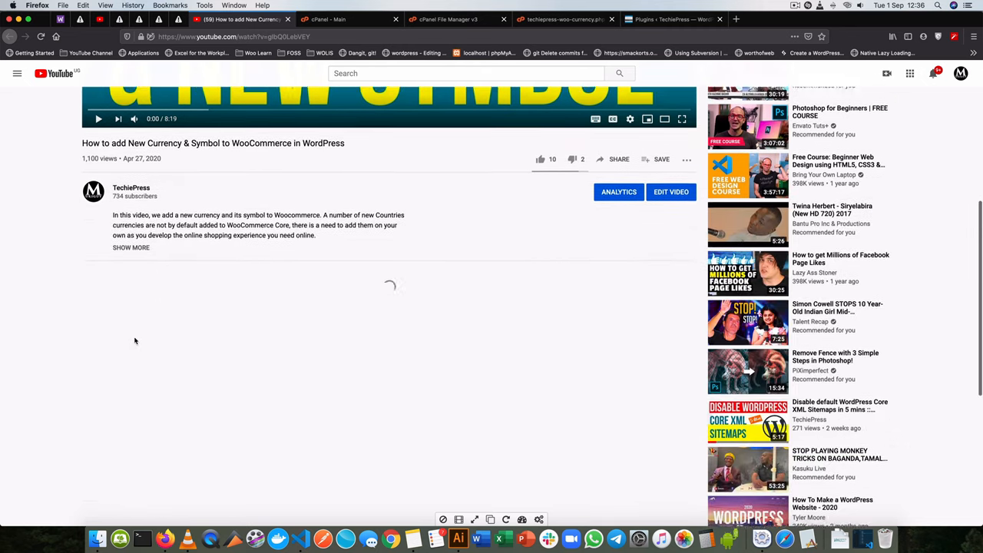
{"action": "scroll", "scroll_direction": "down", "scroll_amount": 3}
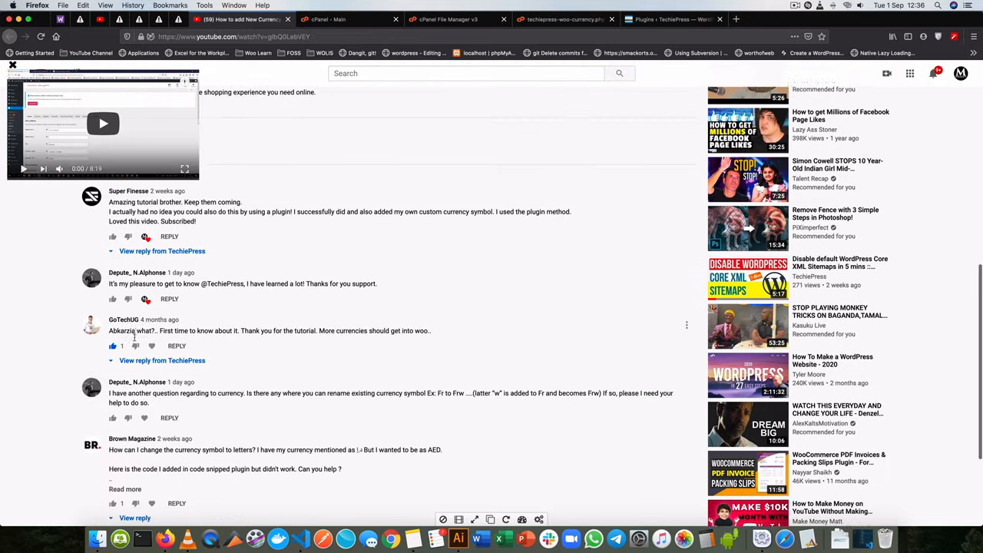
{"action": "scroll", "scroll_direction": "down", "scroll_amount": 3}
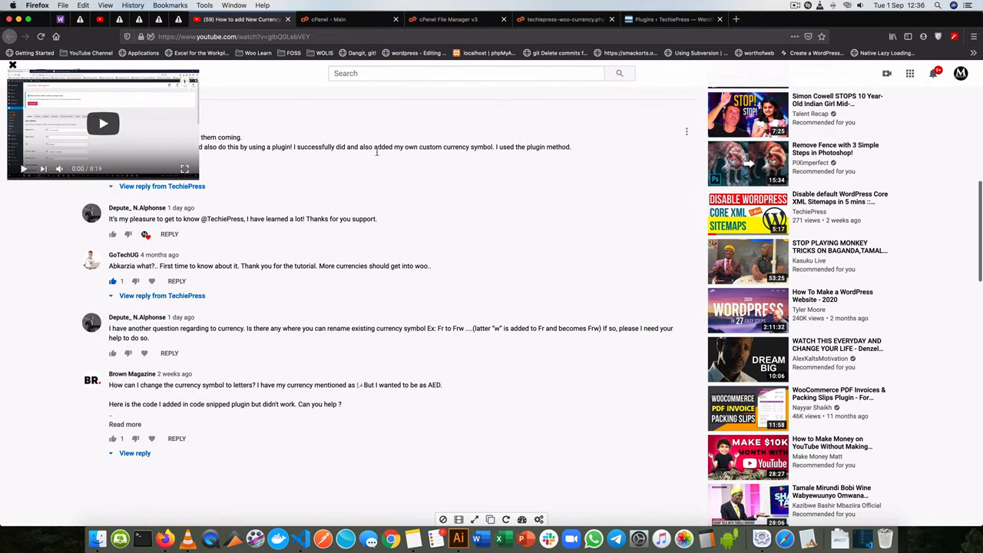
{"action": "mouse_move", "coordinate": [513, 160]}
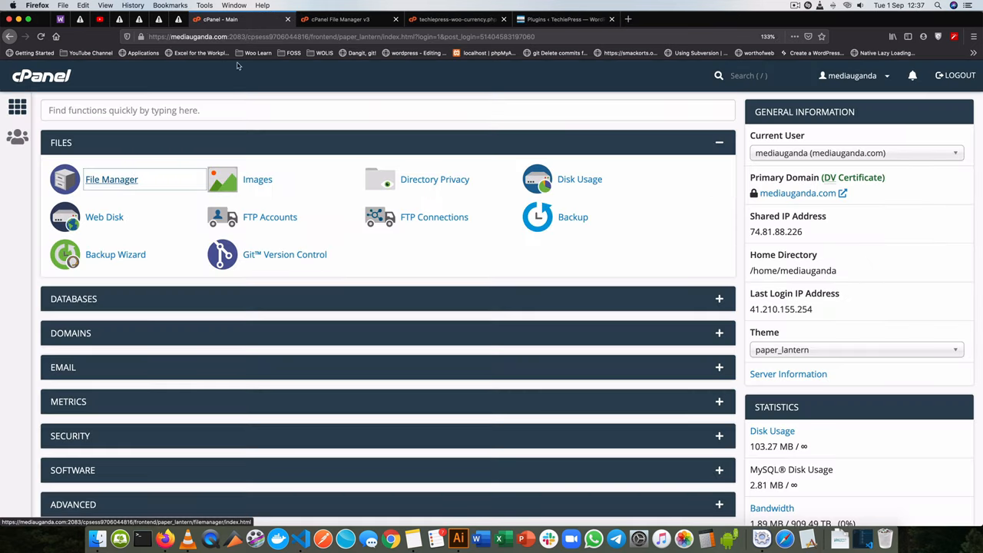
Open File Manager and go into the folder holding techiepress-woo-currency.php.
{"action": "left_click", "coordinate": [111, 179]}
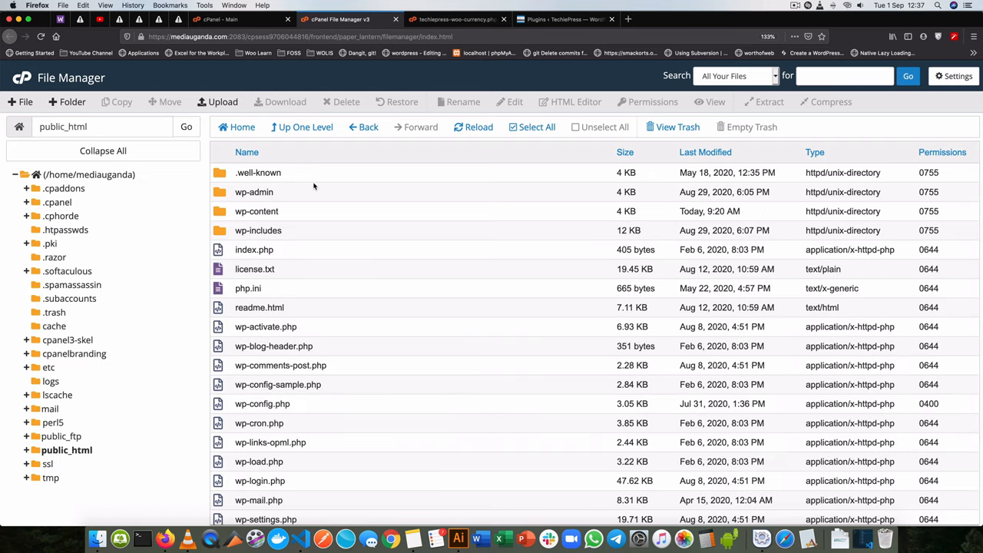
{"action": "double_click", "coordinate": [257, 211]}
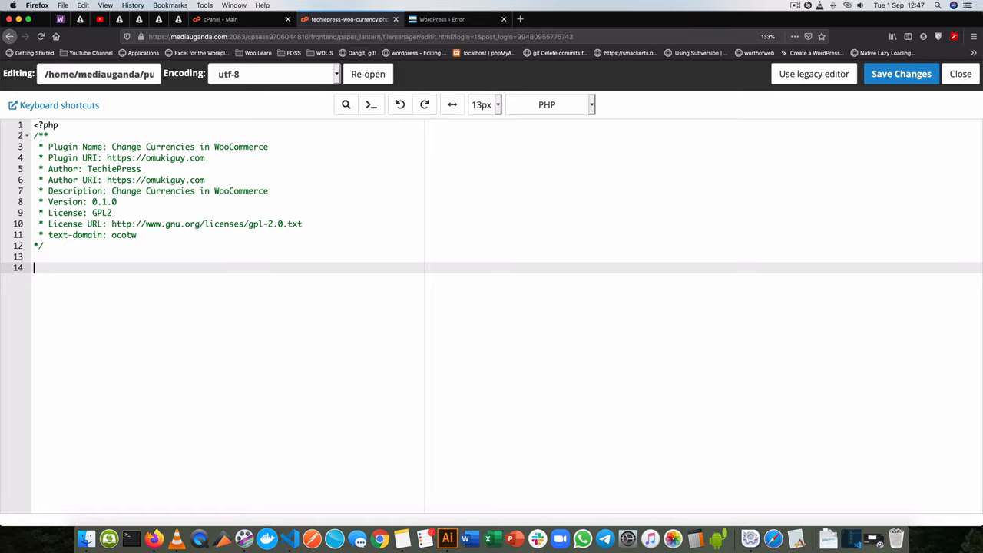
Write add_filter( 'woocommerce_currency_symbol', 'techiepress_woocommerce_currency_symbol', 10, 2 ); on line 14.
{"action": "type", "text": "add_filte"}
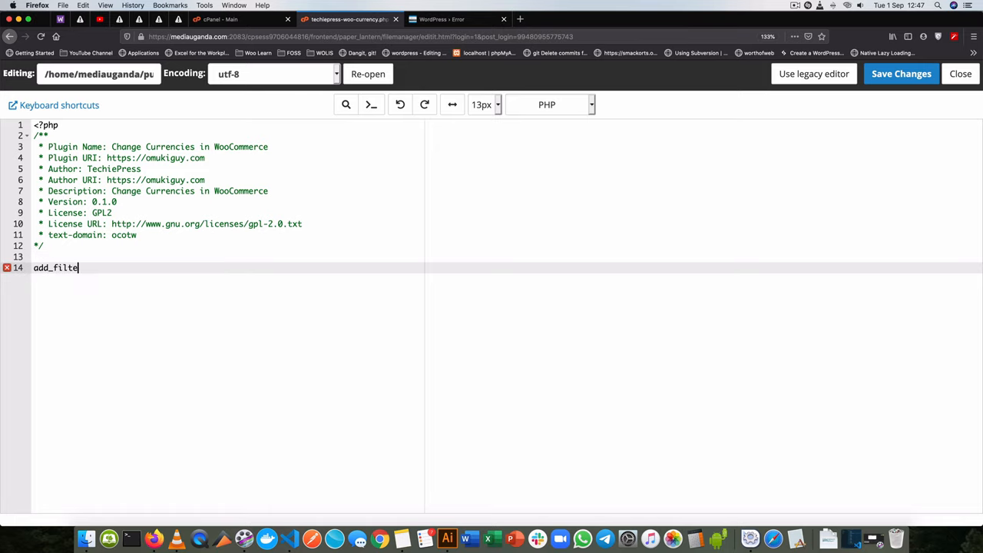
{"action": "type", "text": "r()"}
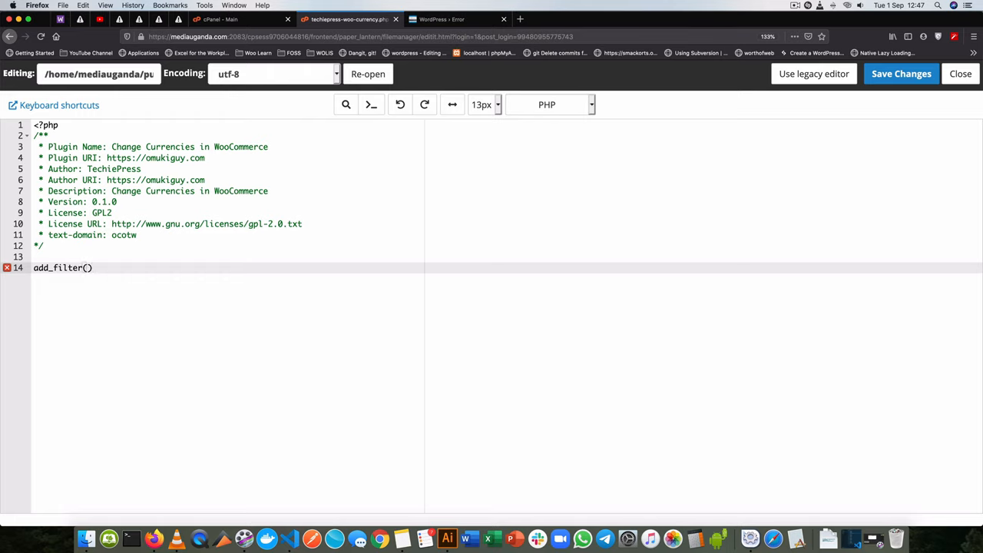
{"action": "type", "text": ";"}
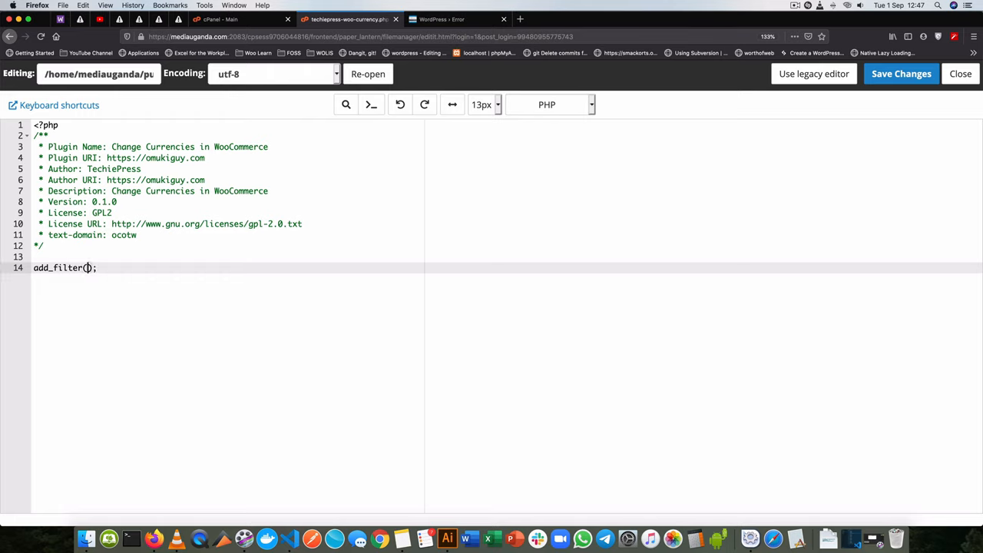
{"action": "type", "text": "'w'"}
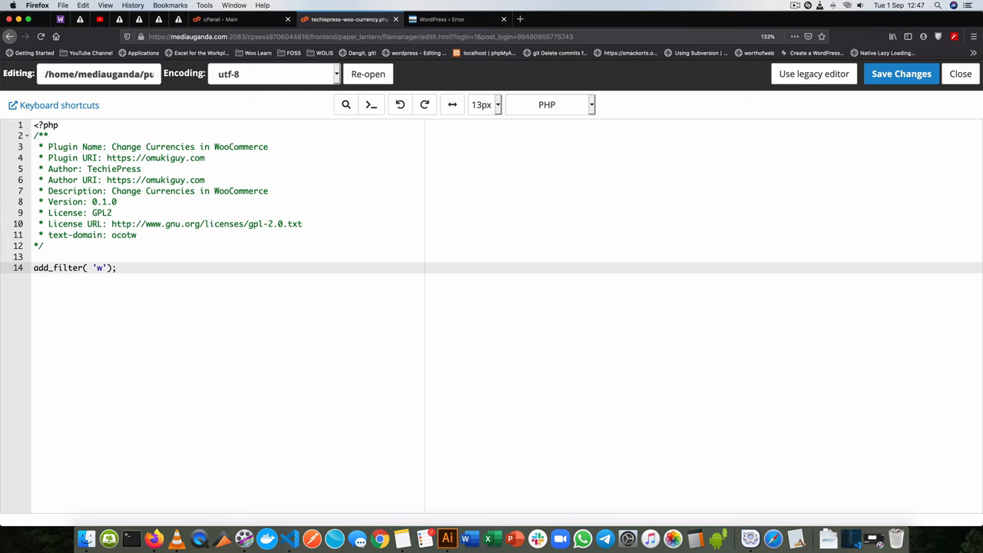
{"action": "type", "text": "oocommerce_"}
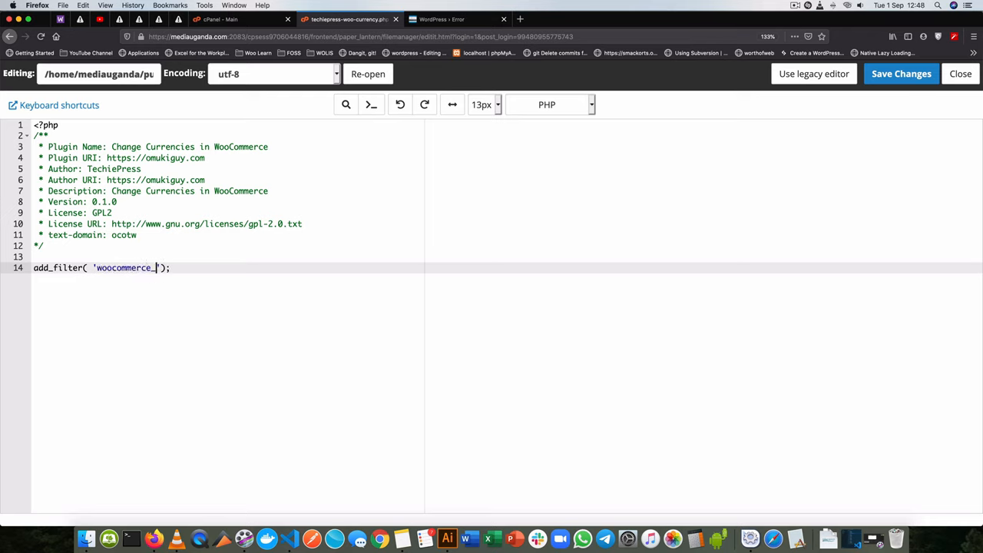
{"action": "type", "text": "currency_s"}
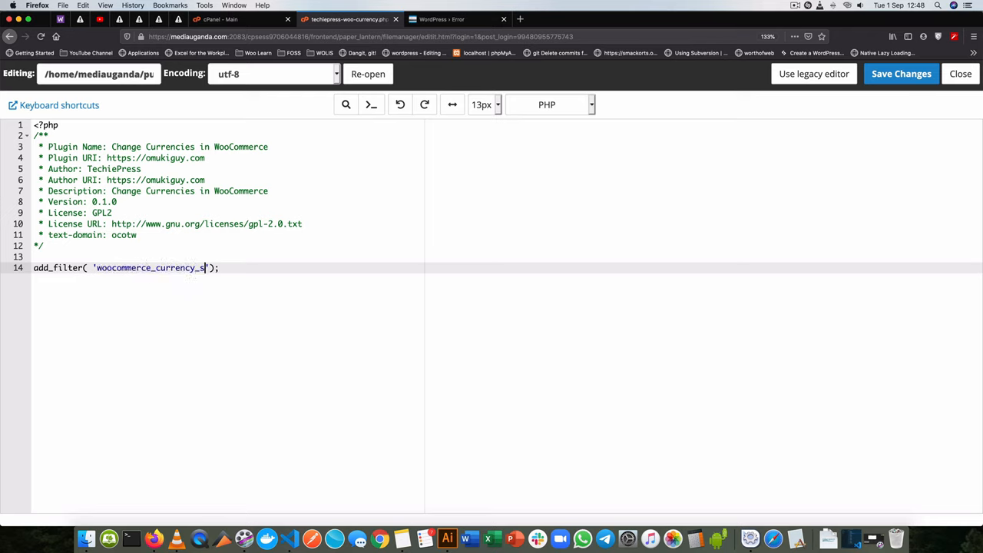
{"action": "type", "text": "ymbol"}
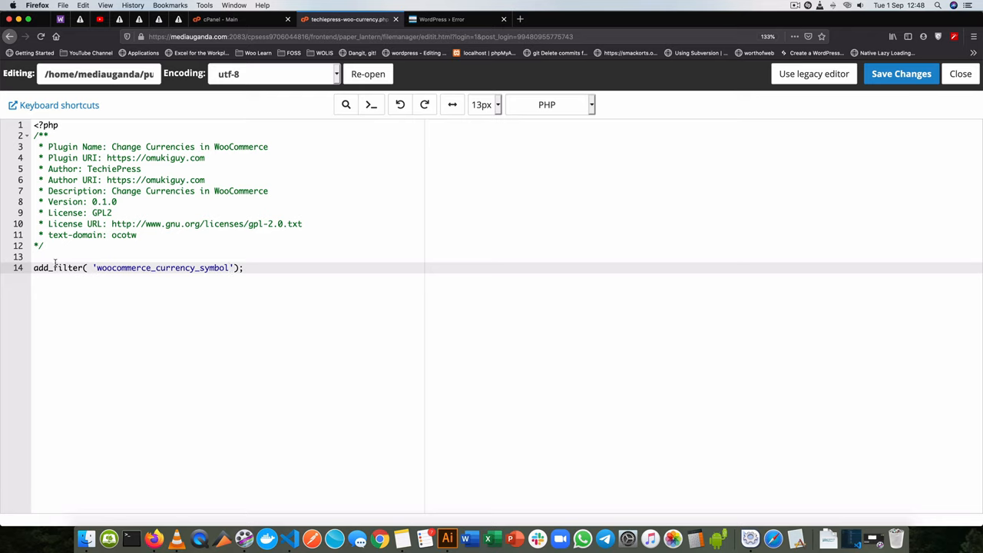
{"action": "double_click", "coordinate": [163, 267]}
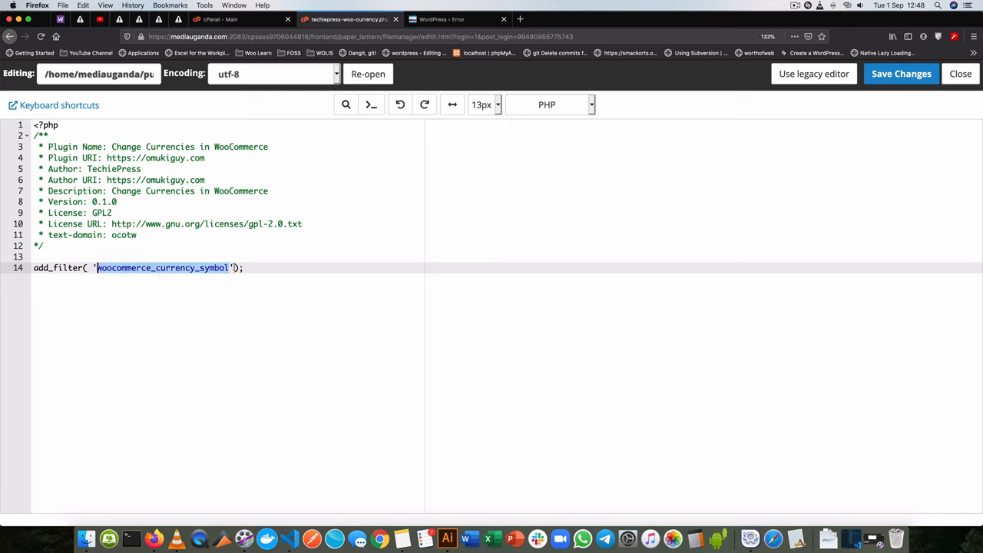
{"action": "type", "text": ","}
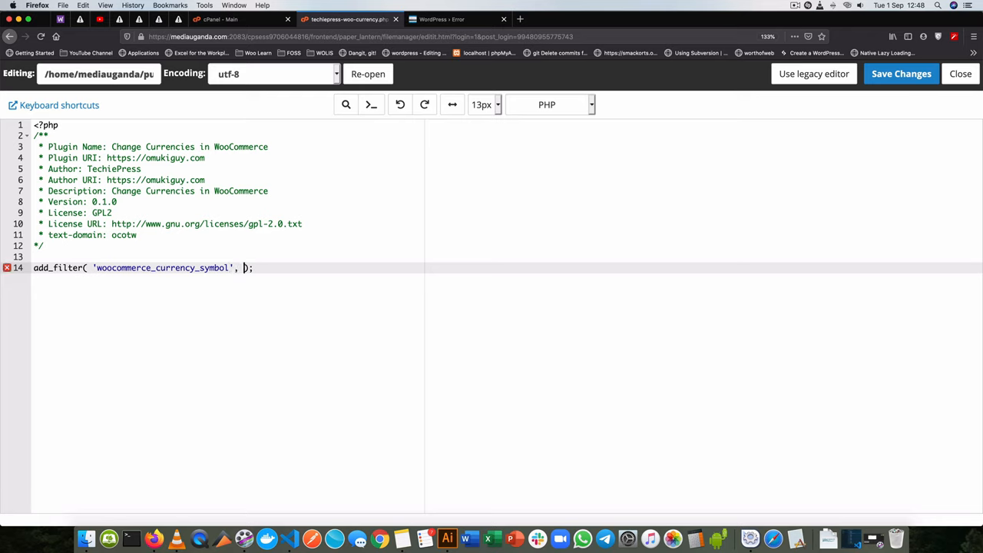
{"action": "type", "text": "teh"}
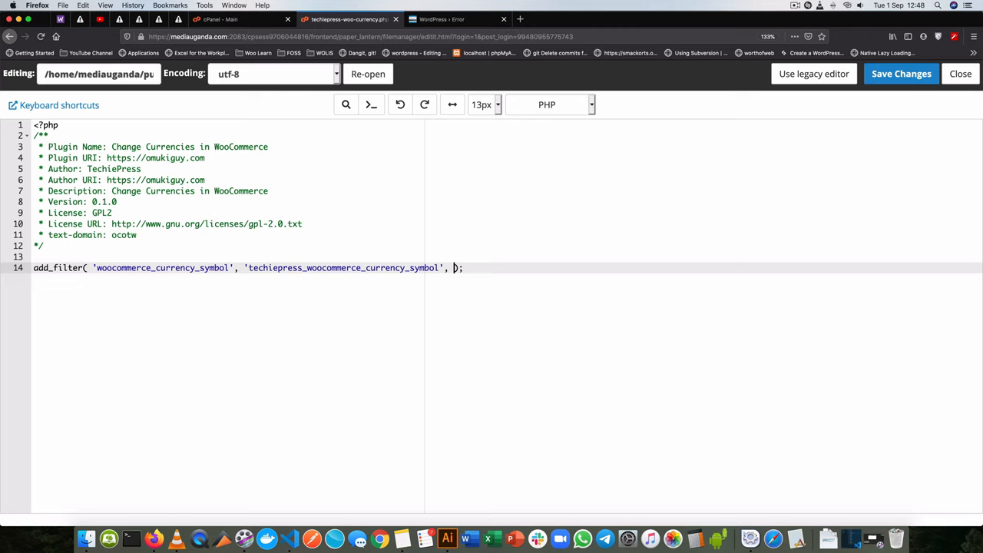
{"action": "type", "text": "10, 2"}
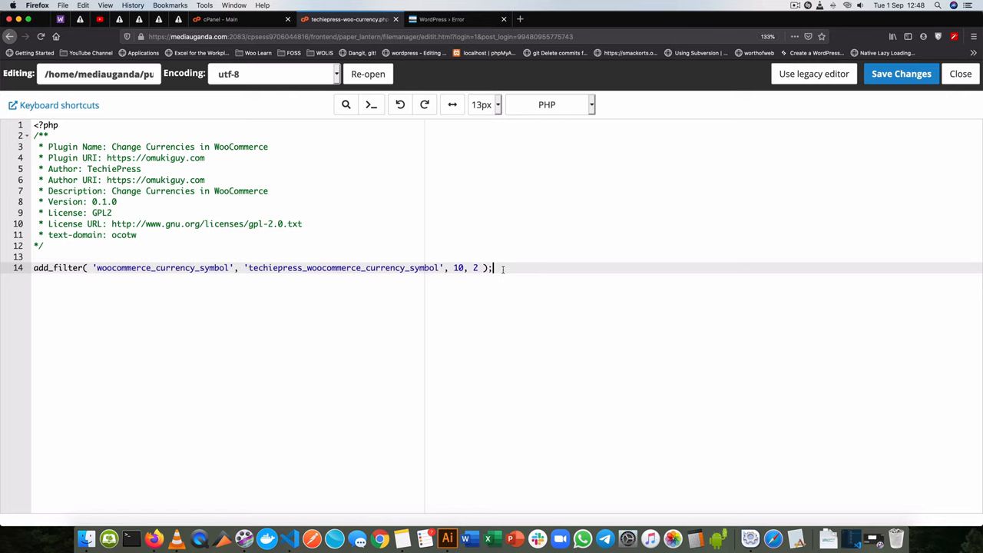
Define an empty function techiepress_woocommerce_currency_symbol( $currency_symbol, $currency ).
{"action": "type", "text": "function"}
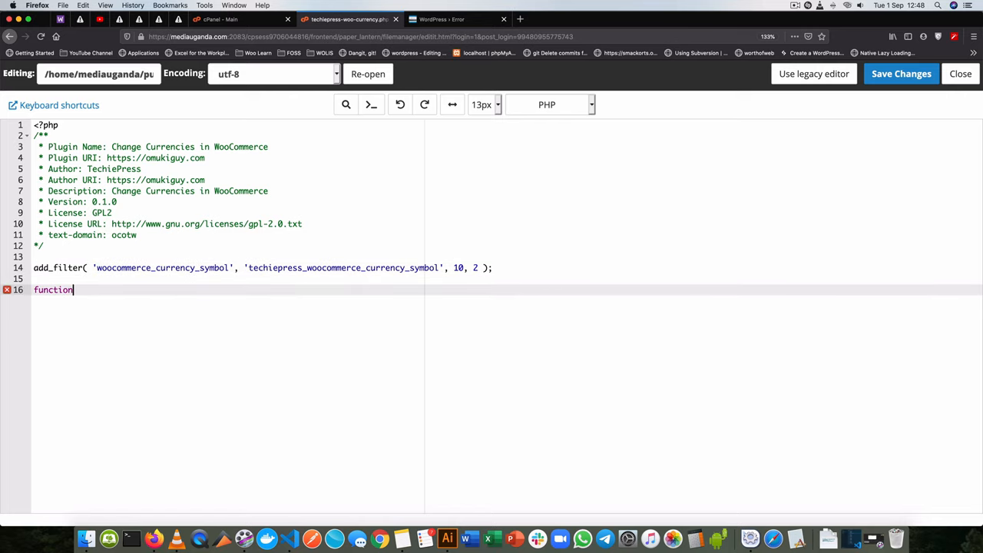
{"action": "double_click", "coordinate": [343, 268]}
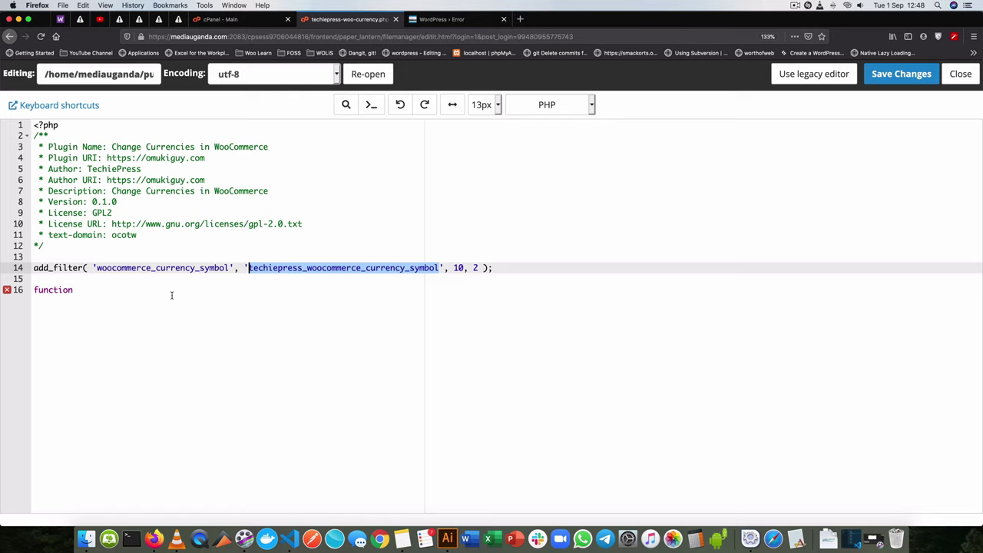
{"action": "type", "text": "techiepress_woocommerce_currency_symbol()"}
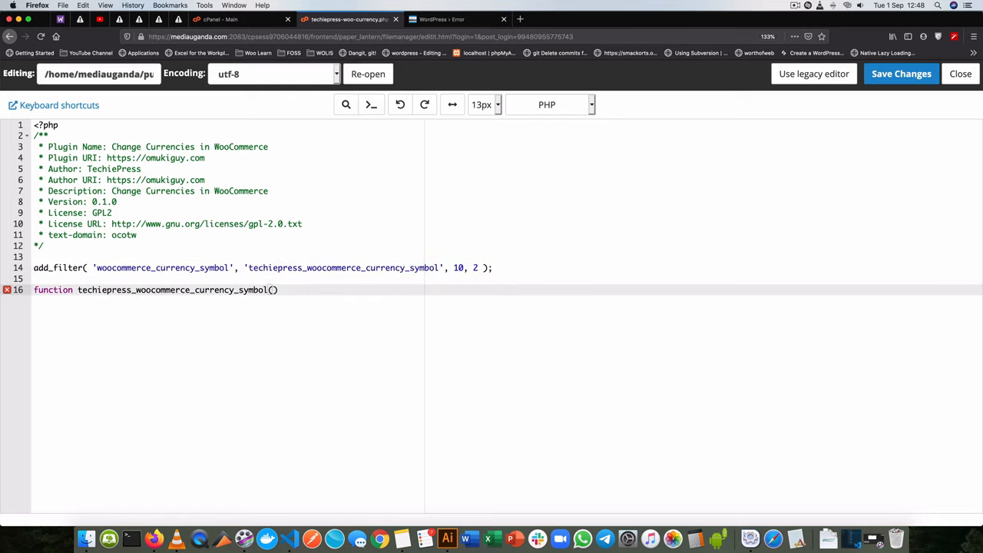
{"action": "type", "text": "{"}
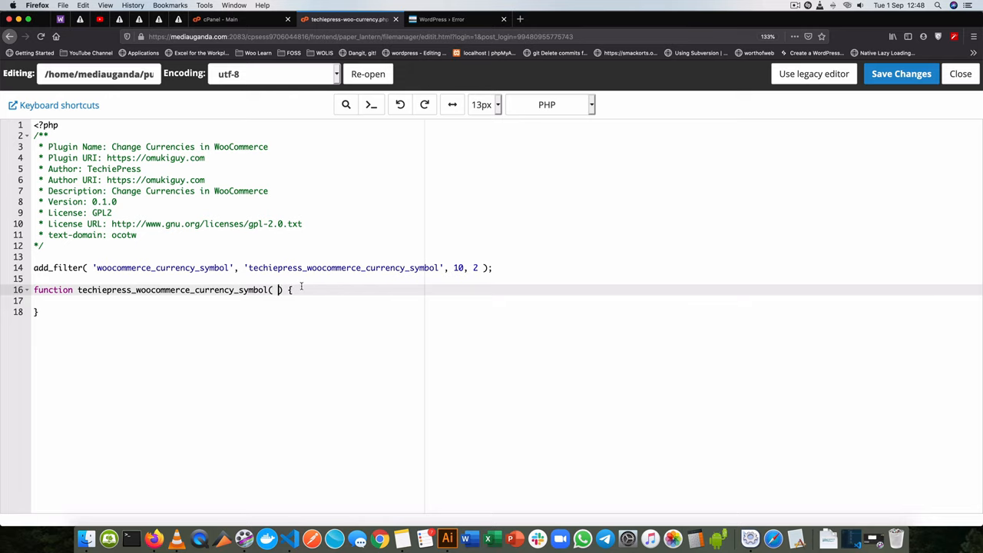
{"action": "type", "text": "$"}
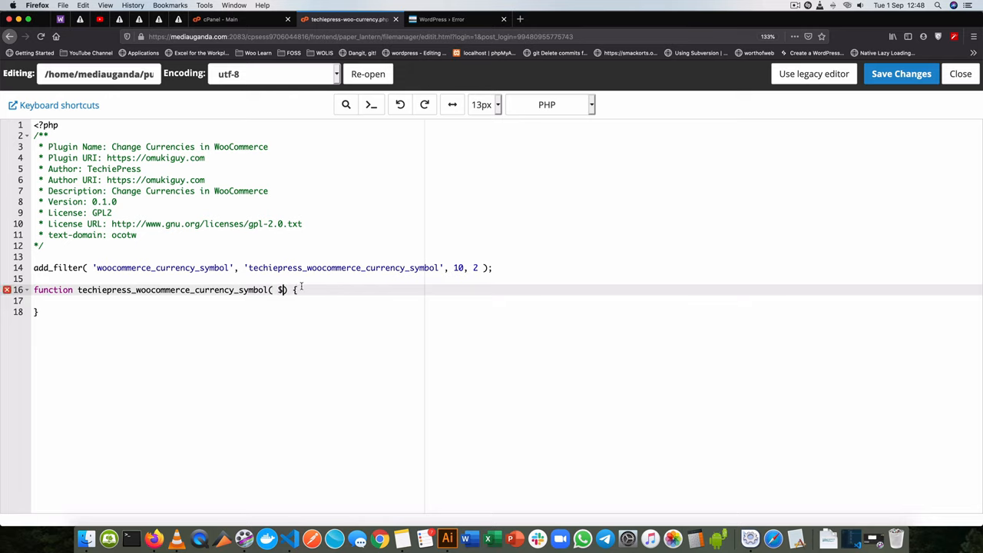
{"action": "type", "text": "currenc"}
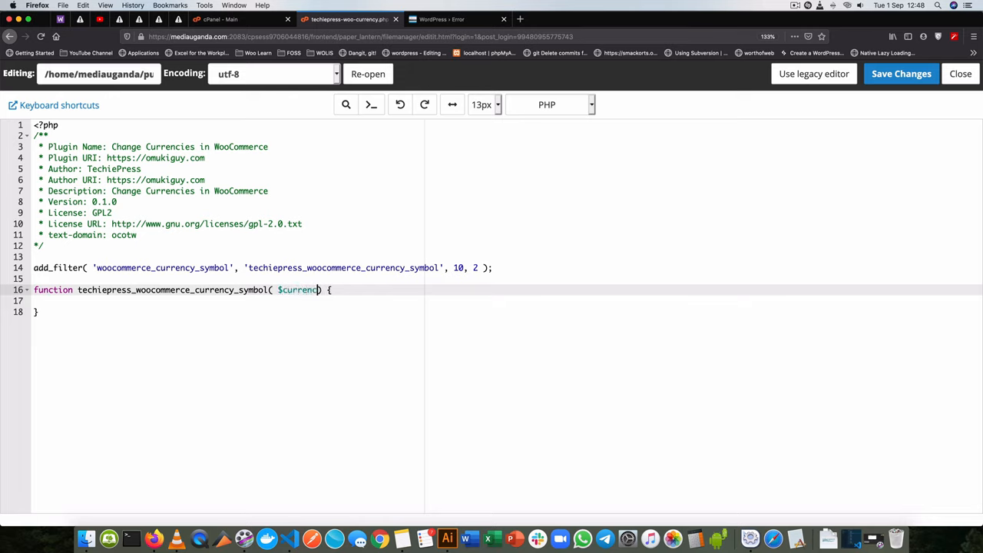
{"action": "type", "text": "y_symbol"}
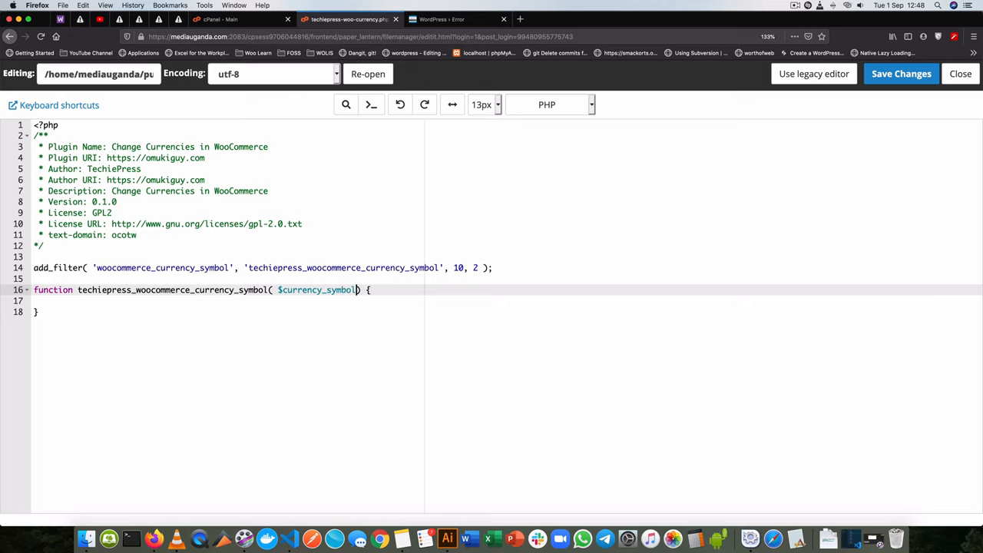
{"action": "type", "text": ", $currency"}
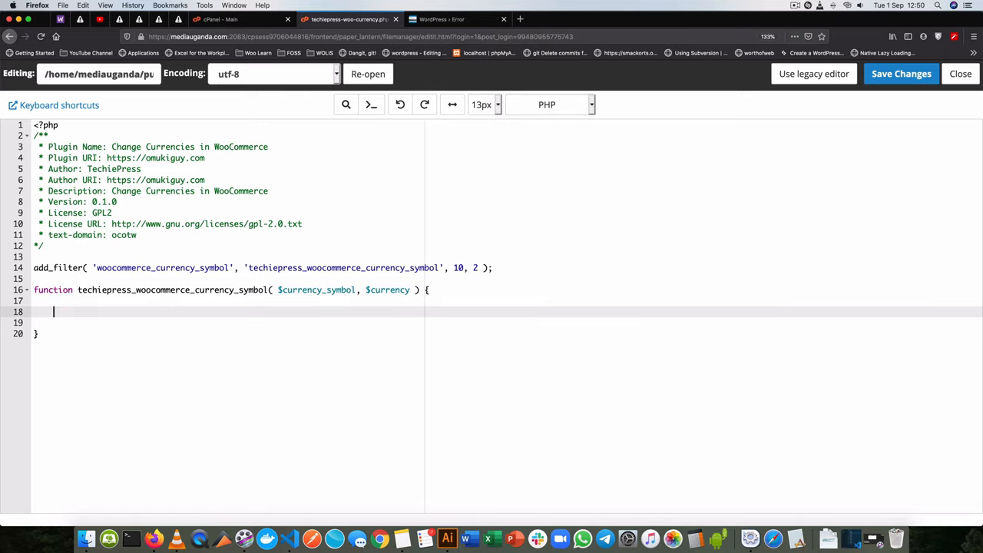
Add echo '<pre>', var_dump($currency_symbol) and die; debug lines inside the function.
{"action": "type", "text": "echo"}
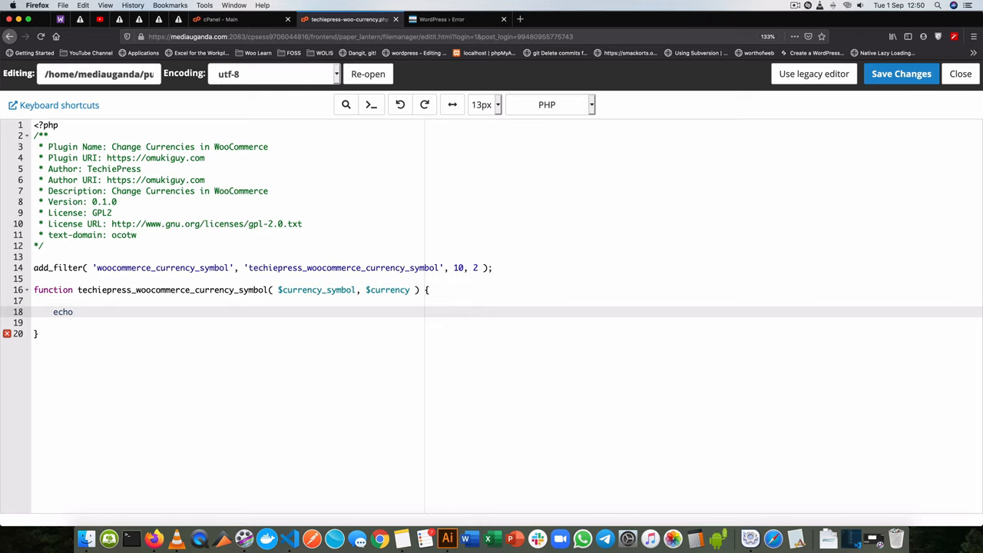
{"action": "type", "text": "'<pre>';"}
{"action": "left_click", "coordinate": [507, 323]}
{"action": "type", "text": "v"}
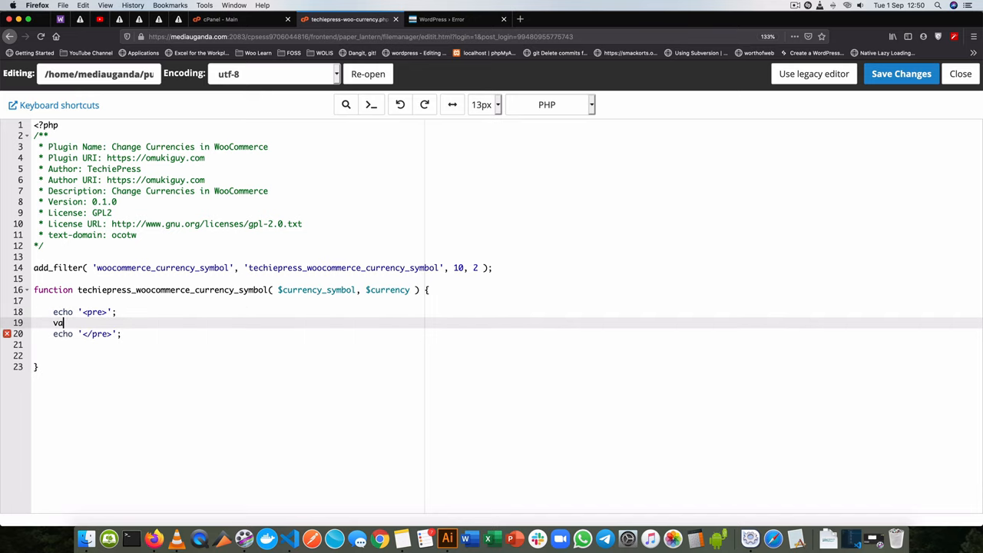
{"action": "type", "text": "ar_dump"}
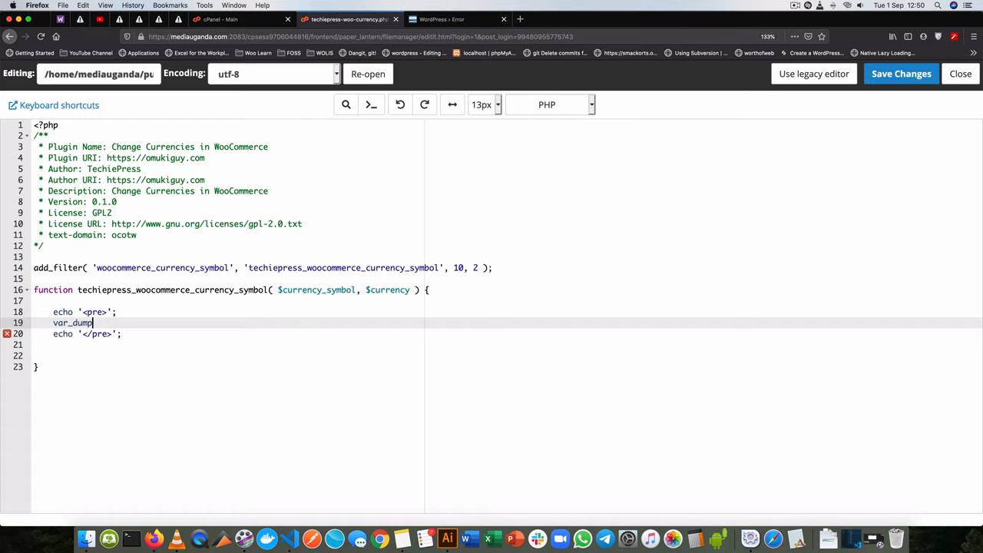
{"action": "type", "text": "();"}
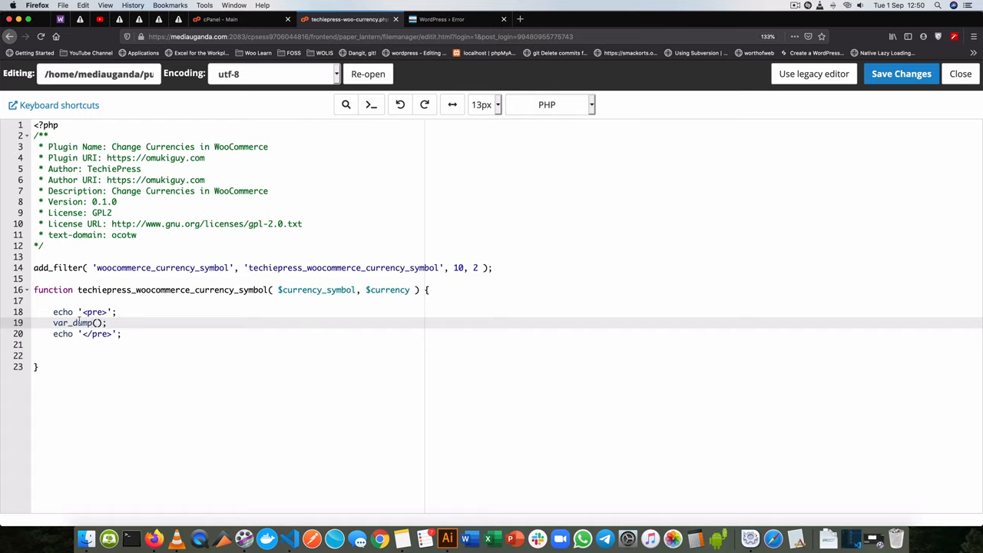
{"action": "type", "text": "$currency_symbol"}
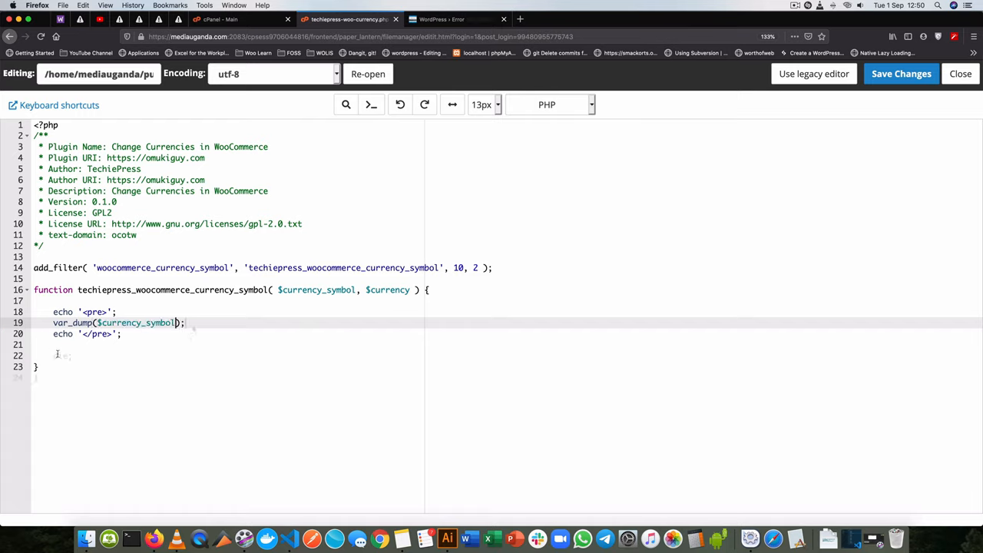
{"action": "type", "text": "die;"}
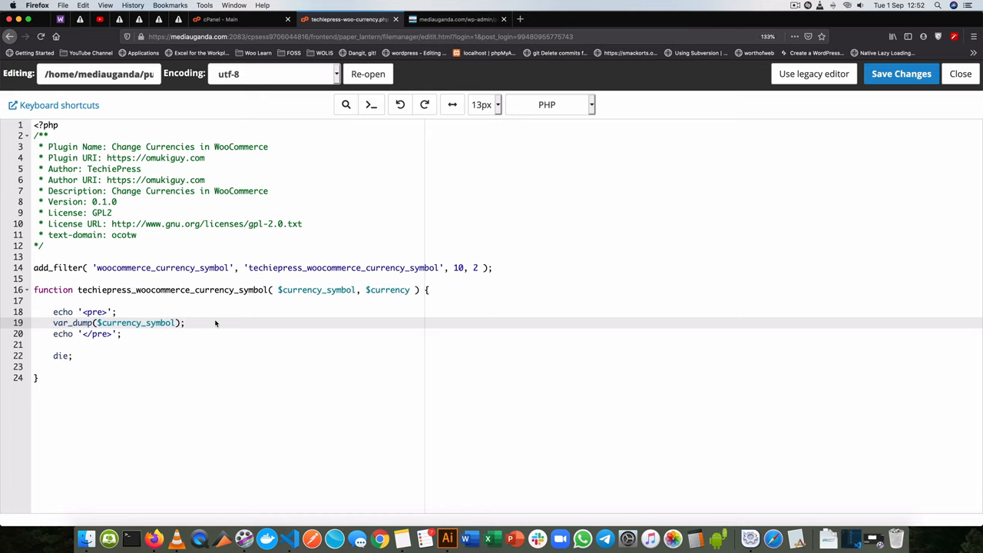
{"action": "type", "text": "var_dump($currency_symbol);"}
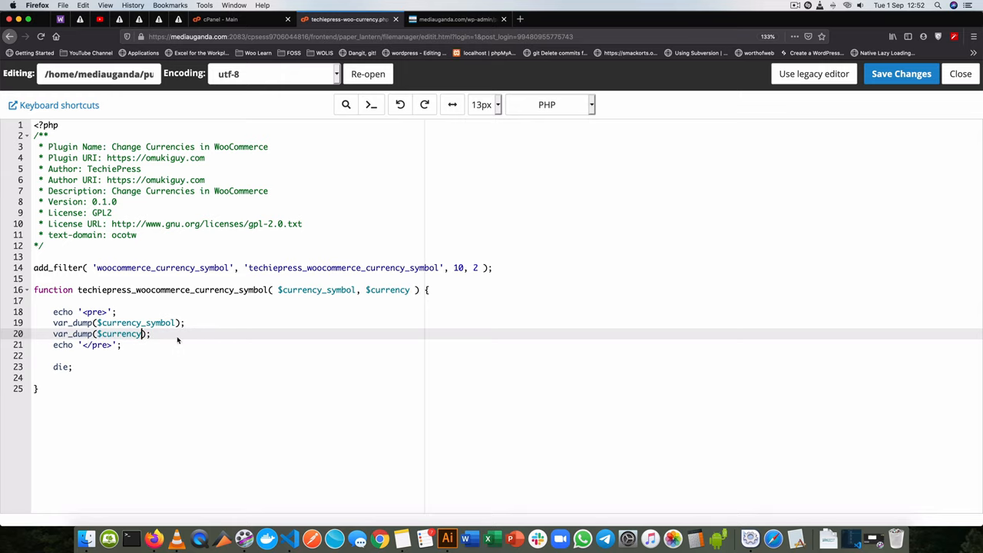
Save the debug version, check its output, then comment out the debug lines.
{"action": "left_click", "coordinate": [901, 74]}
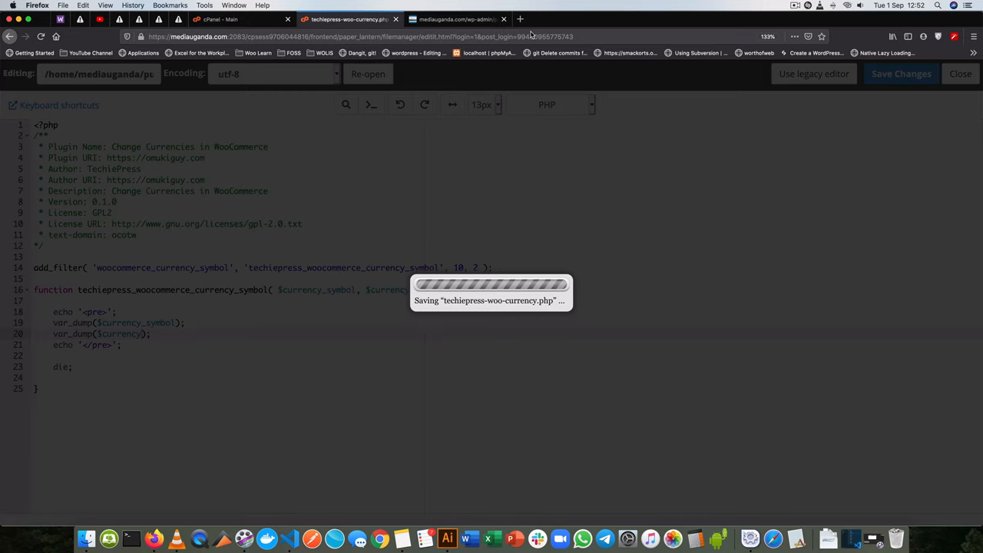
{"action": "left_click", "coordinate": [902, 73]}
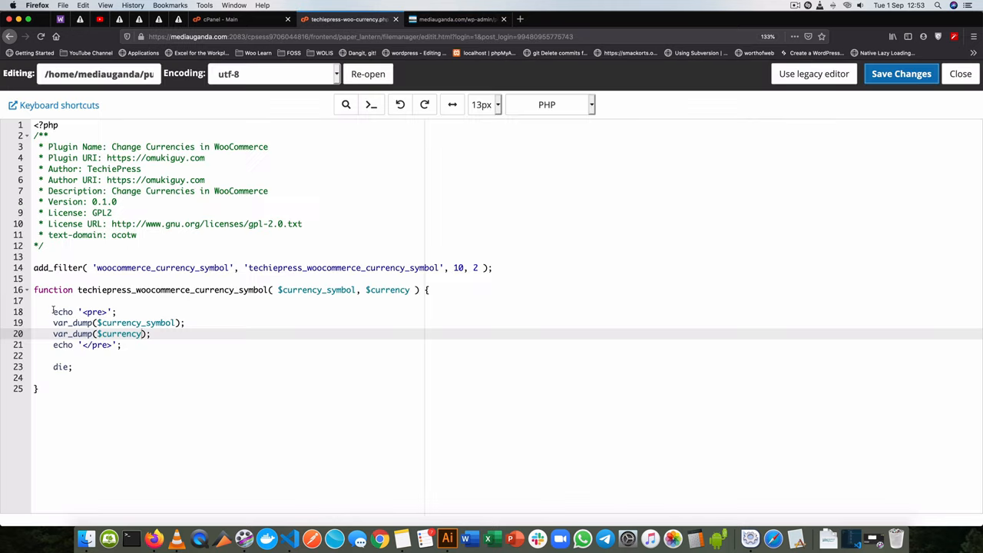
{"action": "key", "text": "cmd+/"}
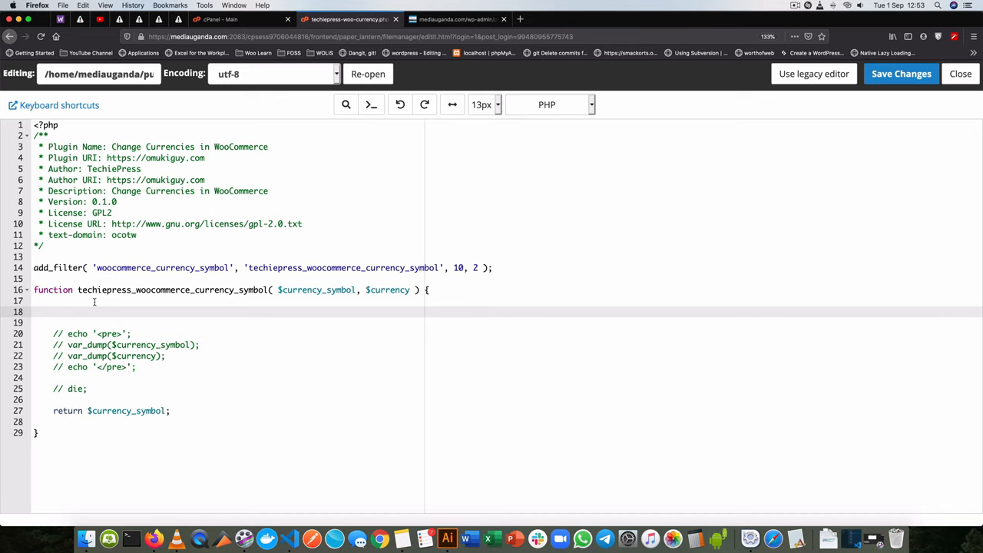
Start a switch ( $currency ) block in the function.
{"action": "type", "text": "$currency"}
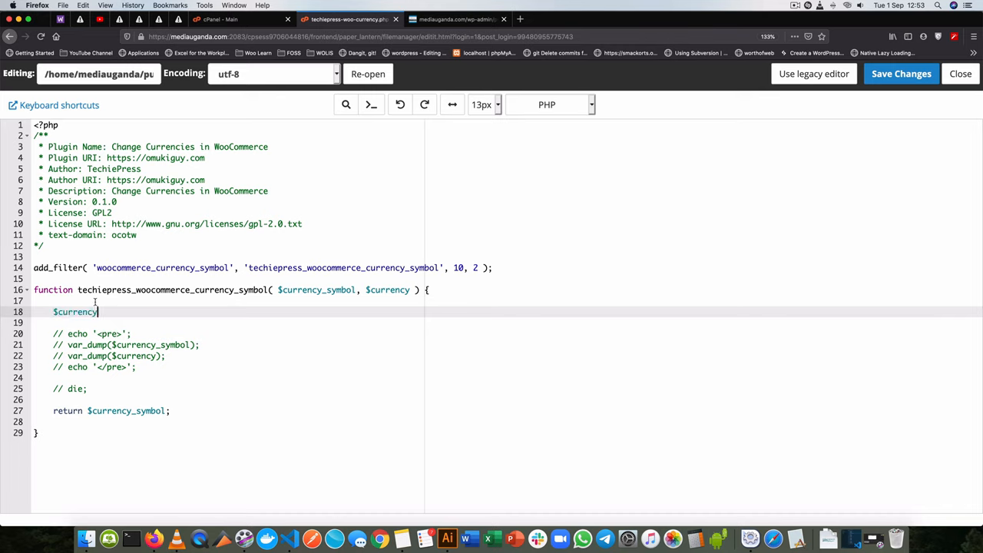
{"action": "type", "text": "switch"}
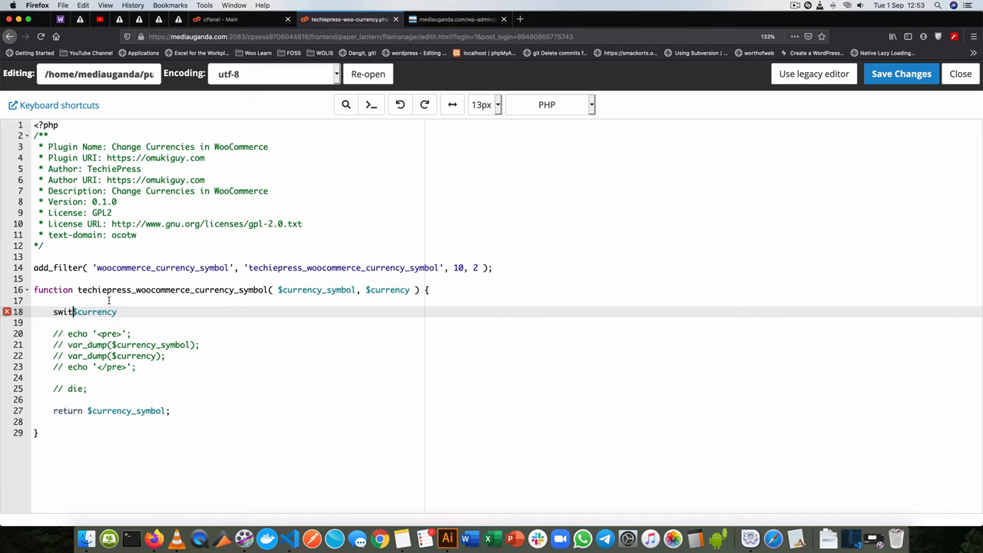
{"action": "type", "text": "("}
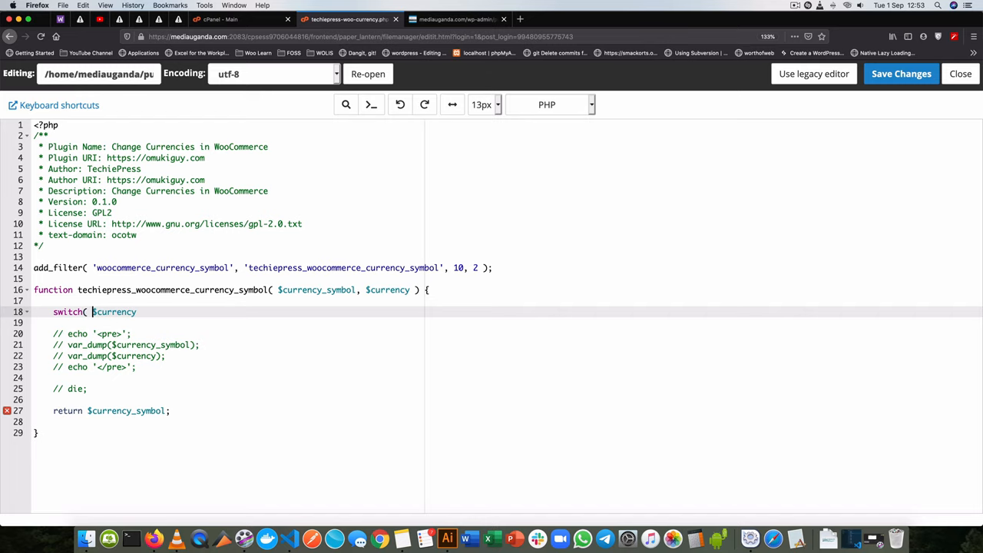
{"action": "type", "text": ") {"}
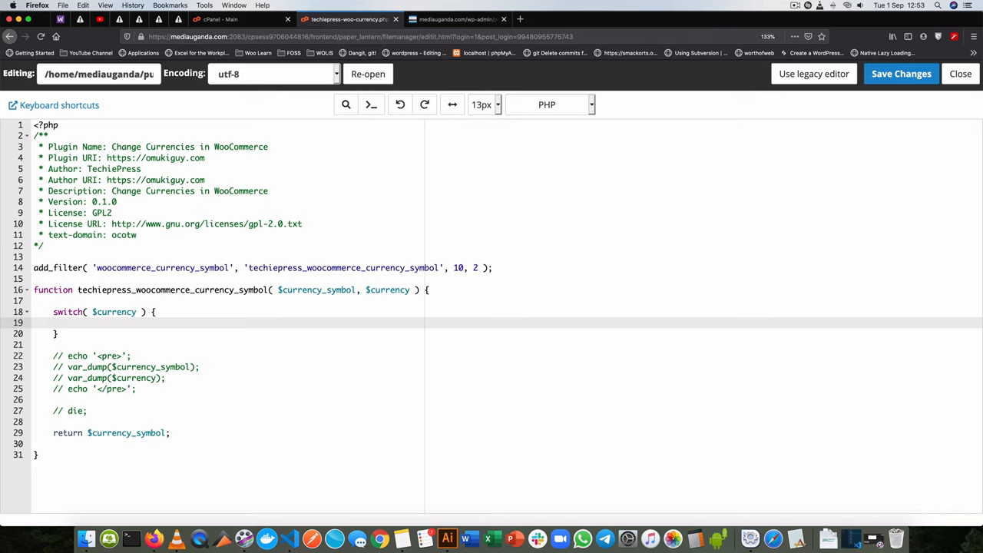
Add case 'USD' setting $currency_symbol to 'AUSD' with break, and save the file.
{"action": "type", "text": "case"}
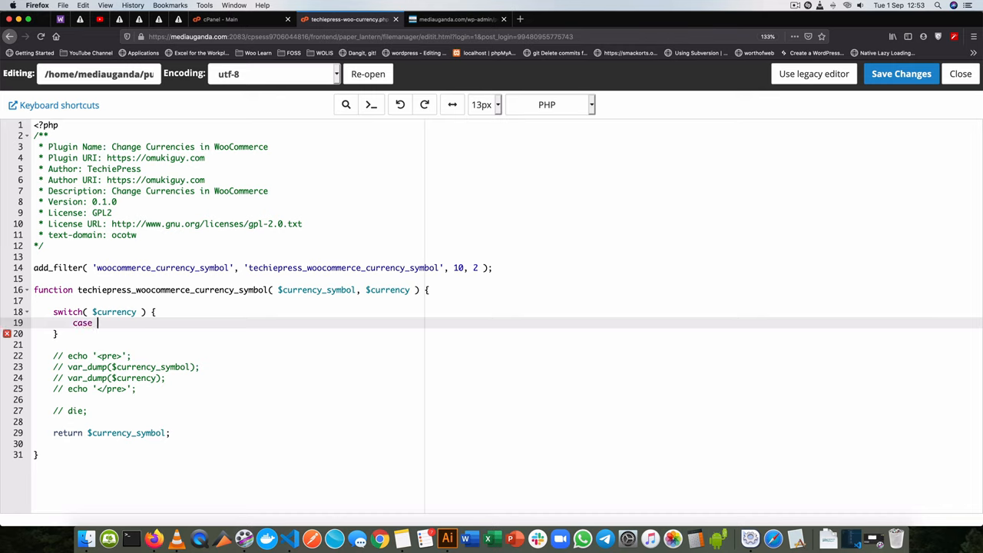
{"action": "type", "text": "''"}
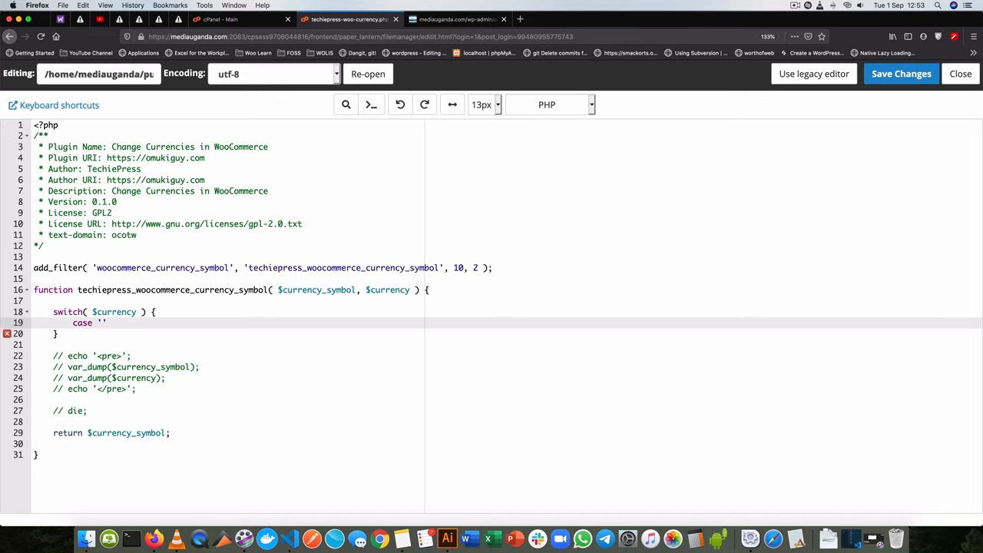
{"action": "type", "text": "USD"}
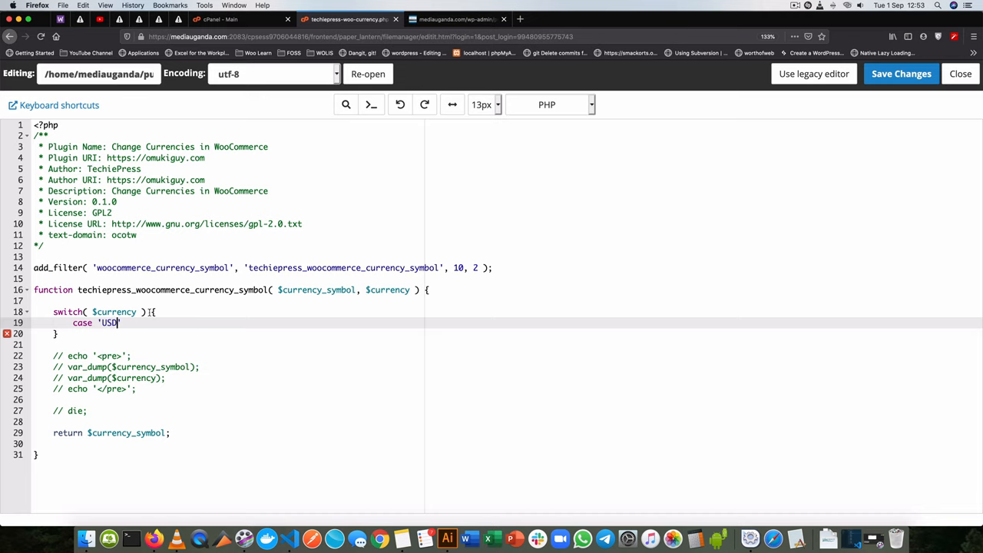
{"action": "type", "text": "':"}
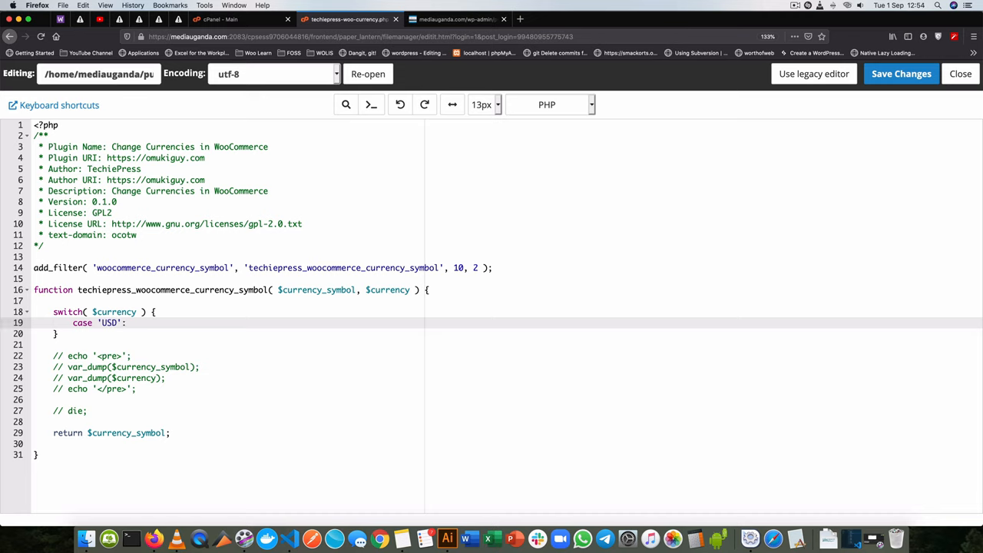
{"action": "type", "text": "$currency_symbol"}
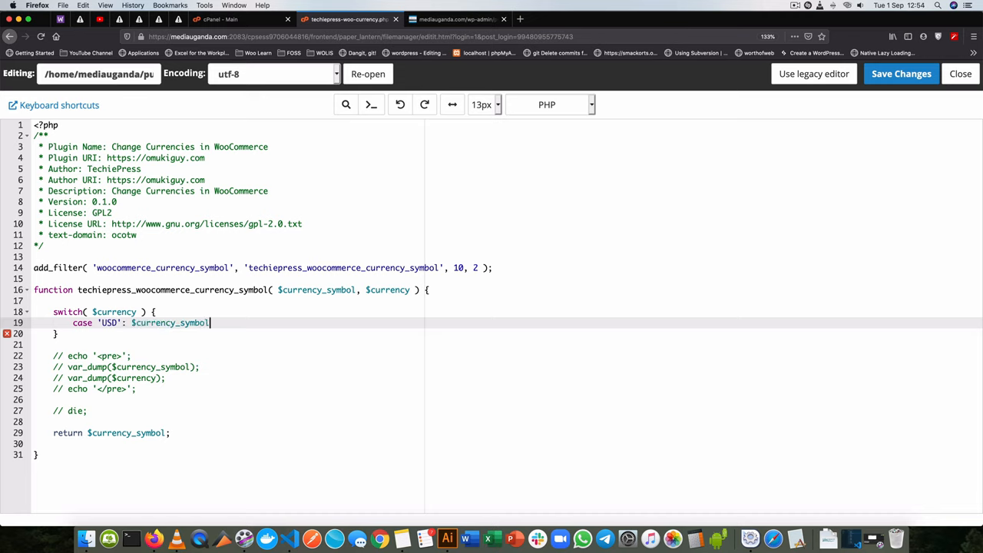
{"action": "type", "text": "="}
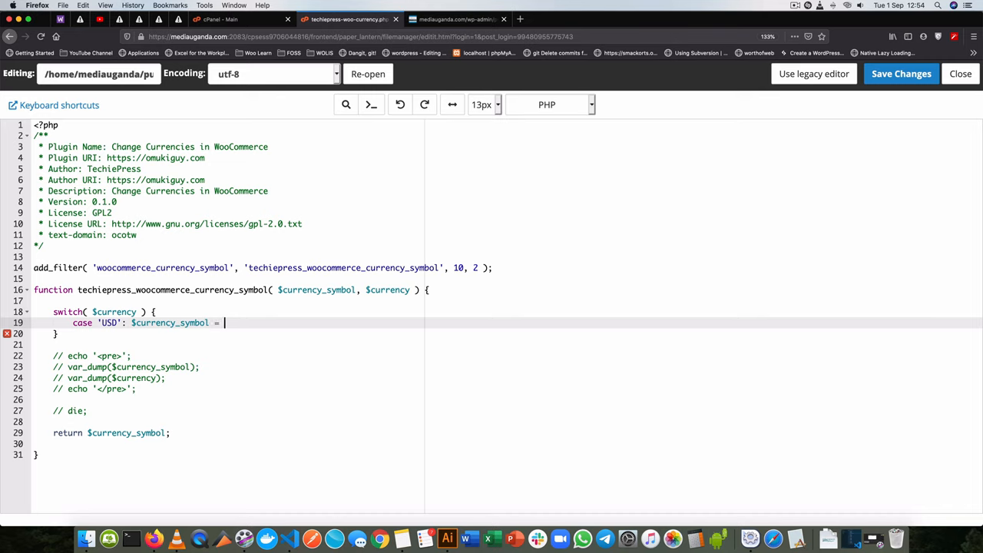
{"action": "type", "text": "'A"}
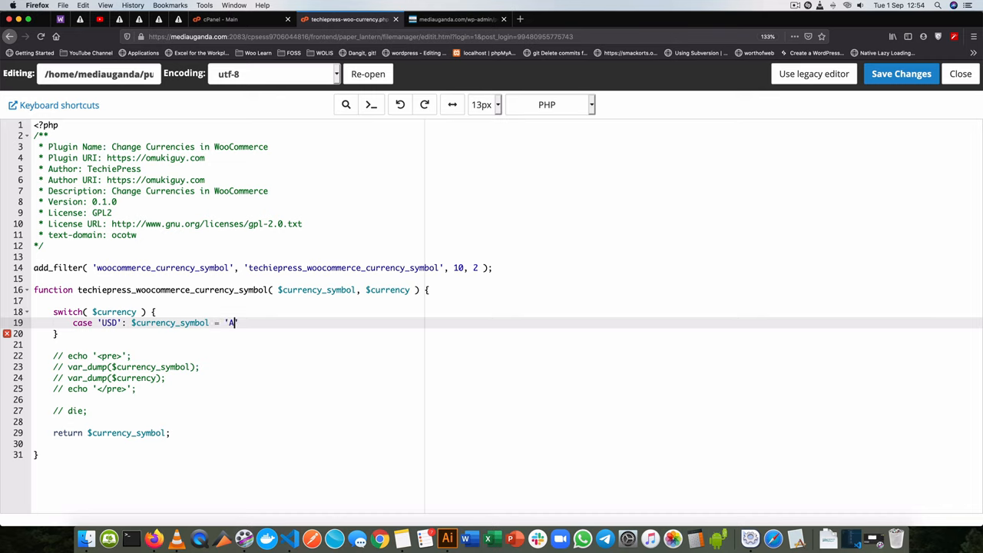
{"action": "type", "text": "USD"}
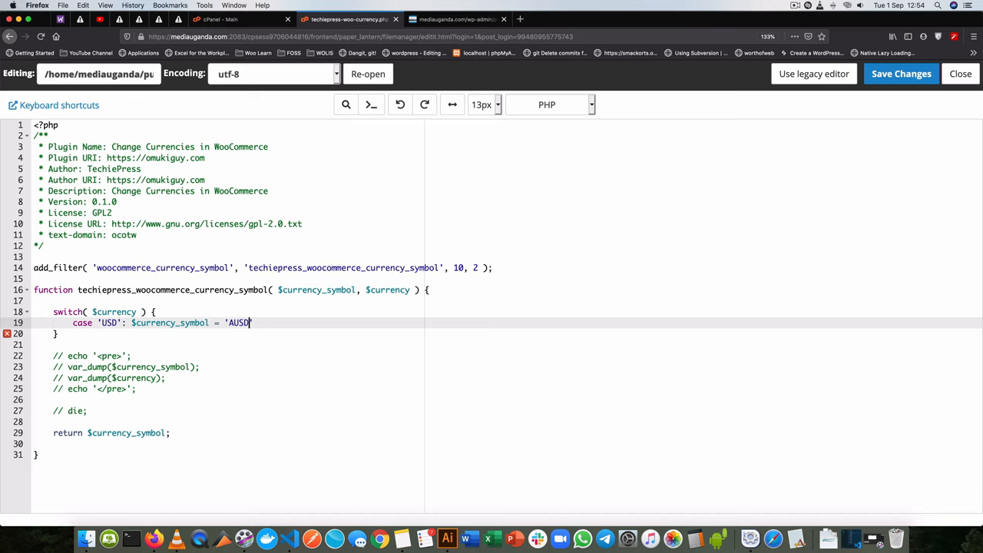
{"action": "key", "text": "Enter"}
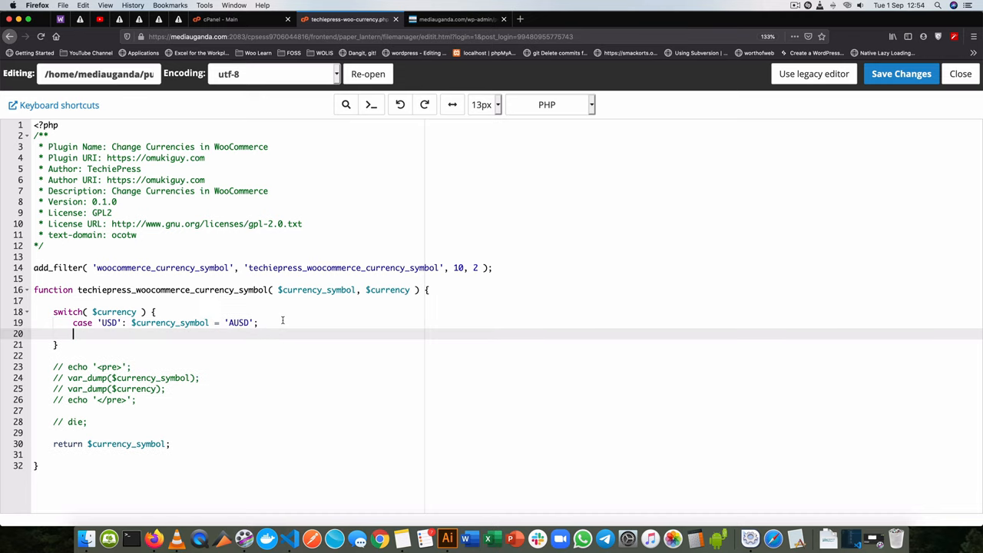
{"action": "type", "text": "break;"}
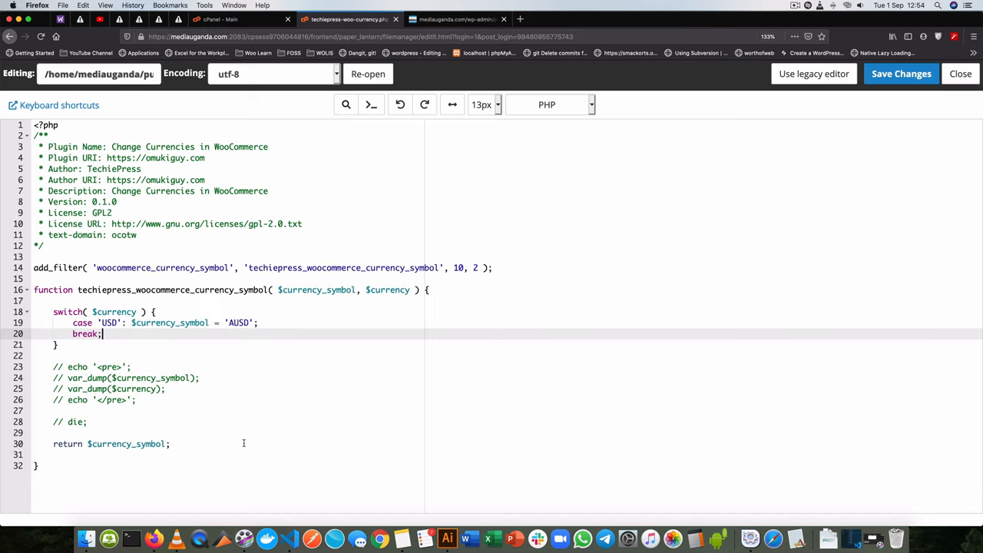
{"action": "left_click", "coordinate": [901, 73]}
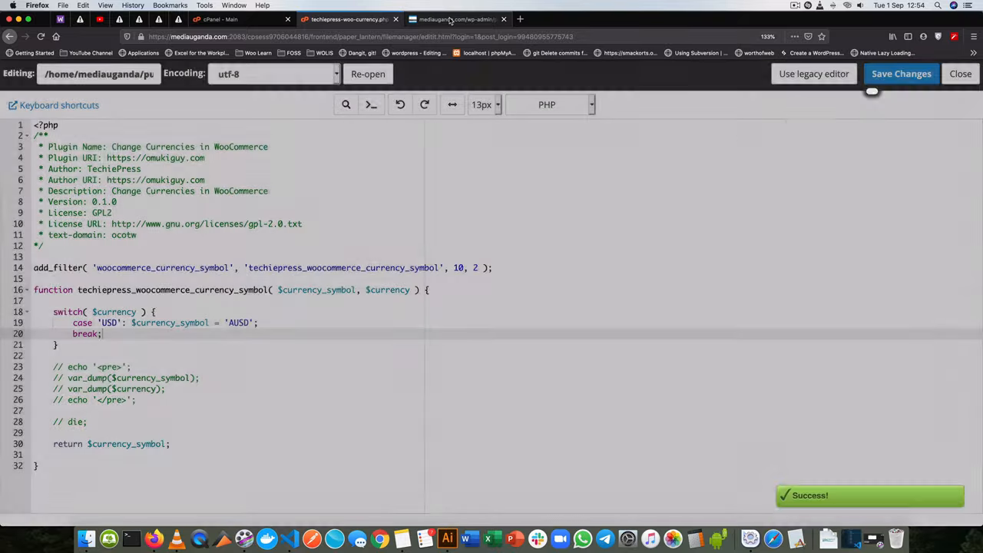
Open WooCommerce Settings and the Currency dropdown, showing United States (US) dollar (AUSD).
{"action": "left_click", "coordinate": [450, 18]}
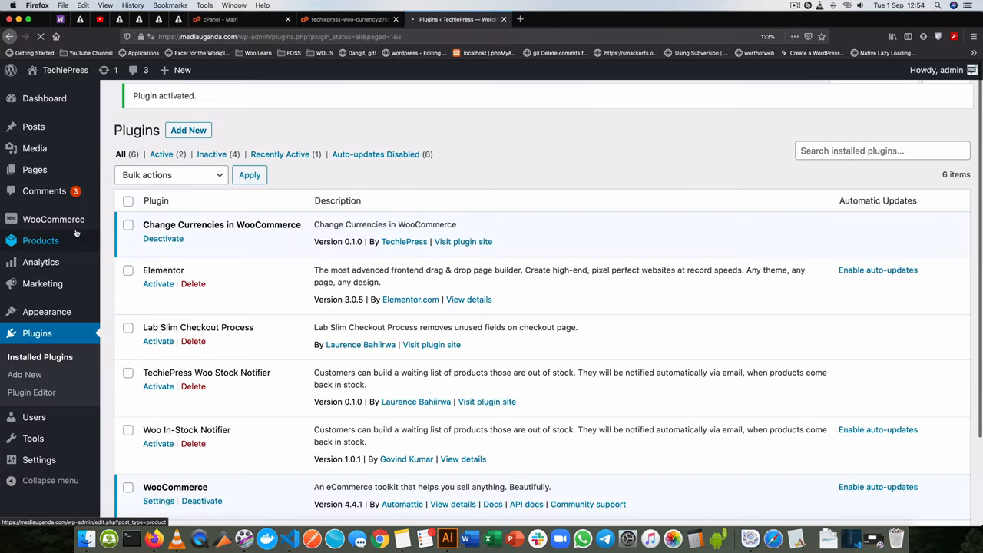
{"action": "mouse_move", "coordinate": [53, 219]}
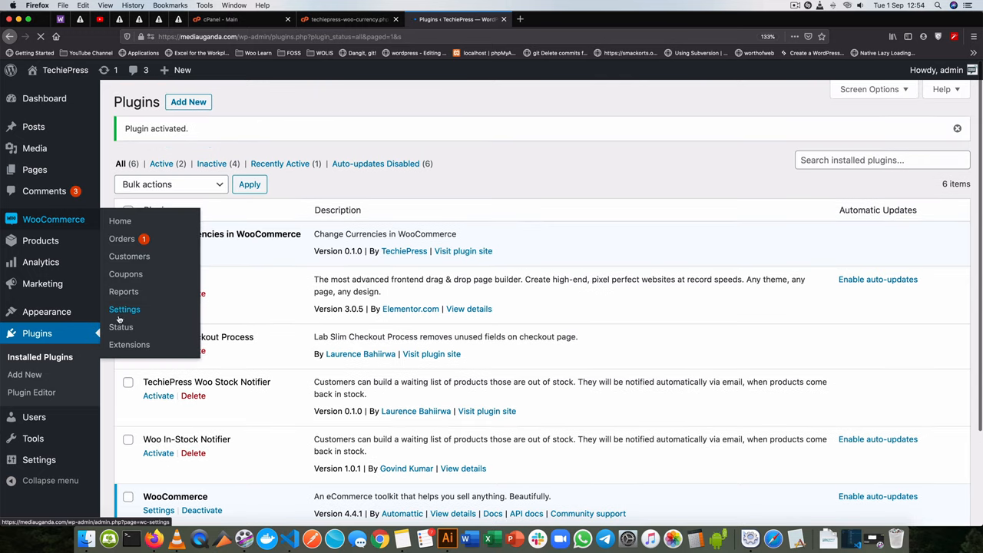
{"action": "left_click", "coordinate": [125, 310]}
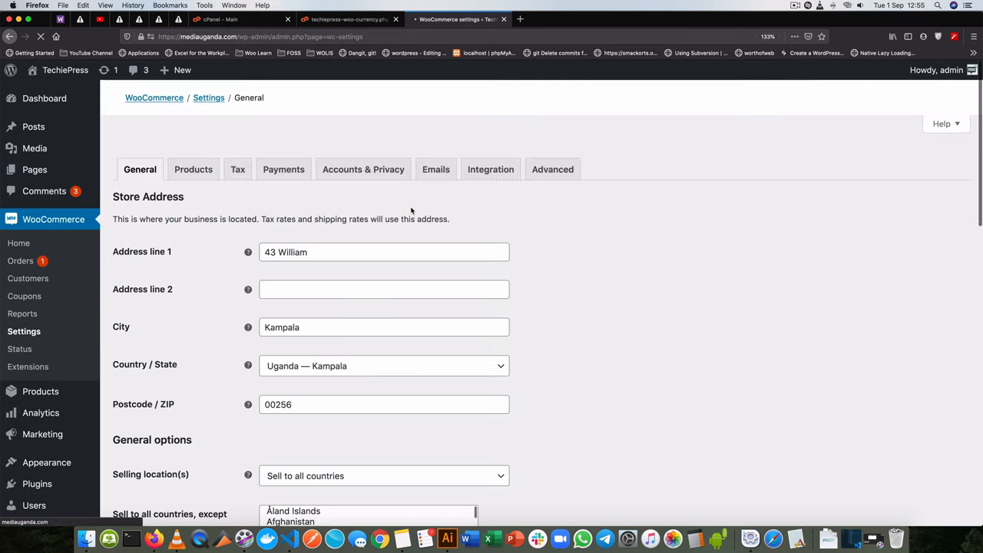
{"action": "scroll", "scroll_direction": "down", "scroll_amount": 3}
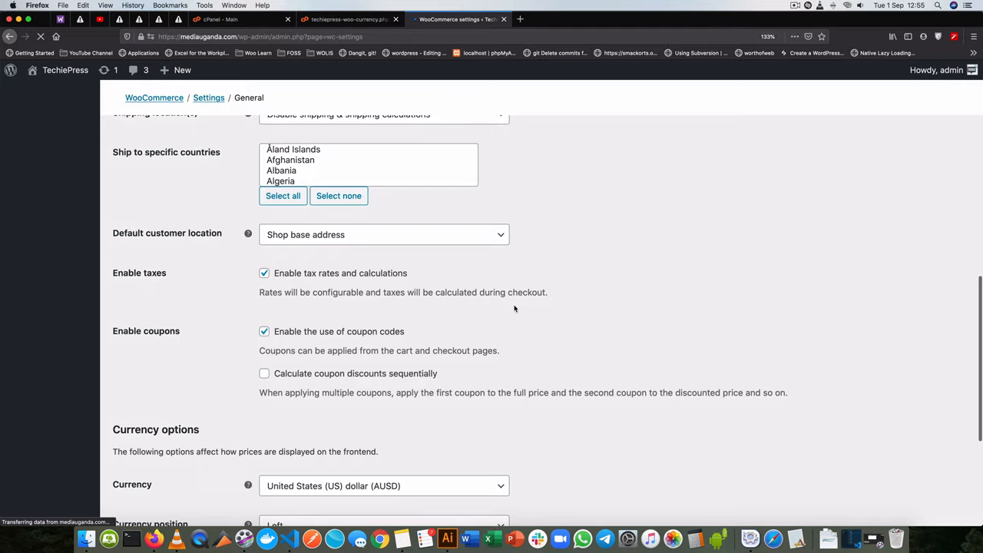
{"action": "scroll", "scroll_direction": "down", "scroll_amount": 3}
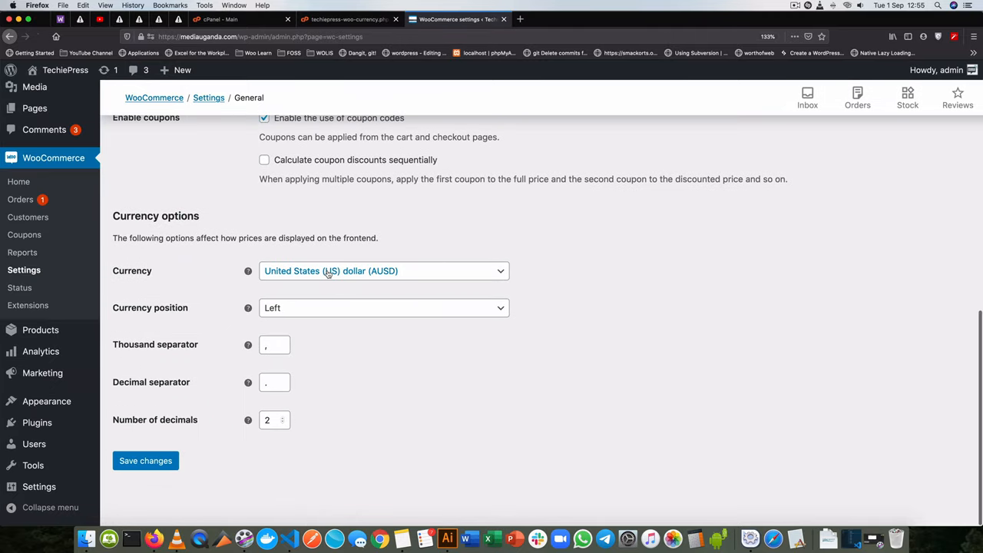
{"action": "left_click", "coordinate": [384, 270]}
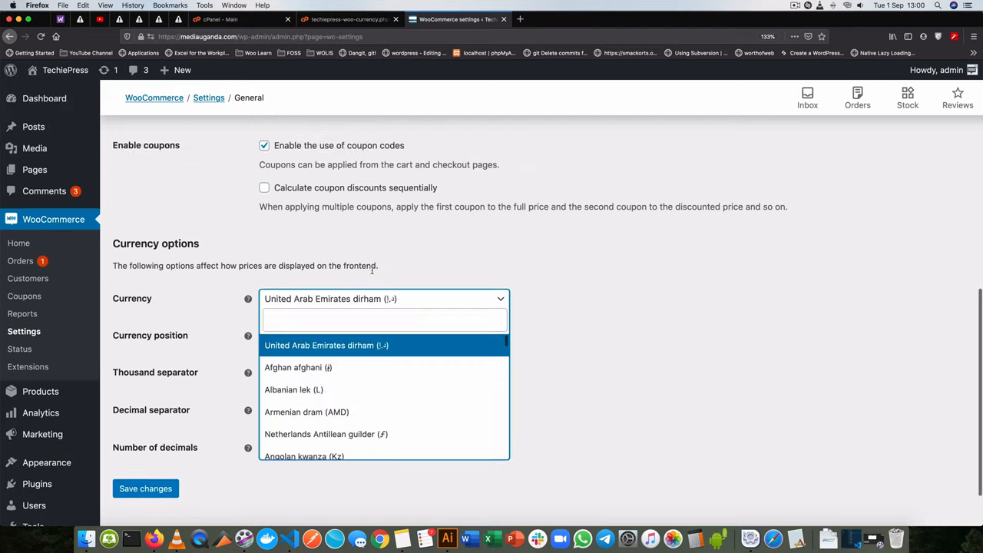
{"action": "mouse_move", "coordinate": [343, 309]}
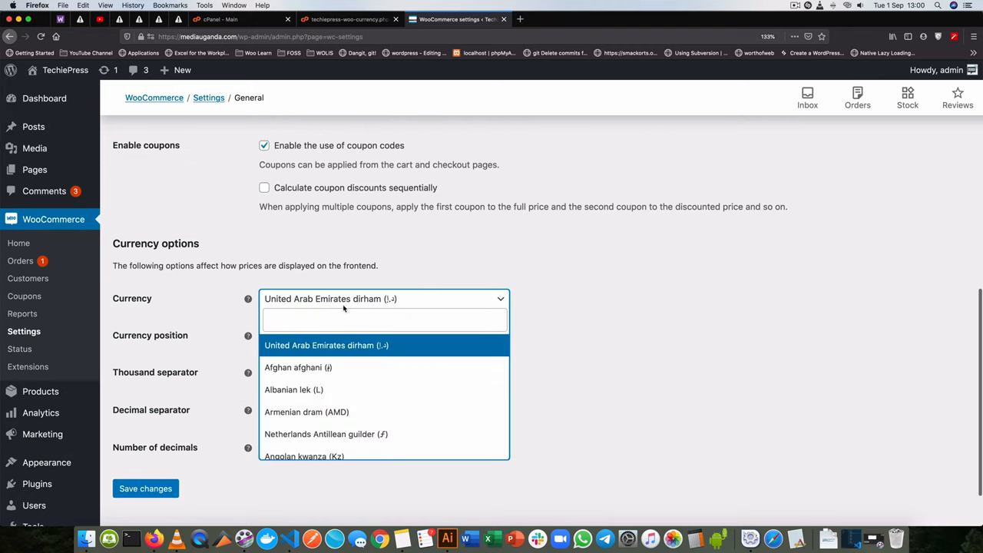
{"action": "mouse_move", "coordinate": [442, 270]}
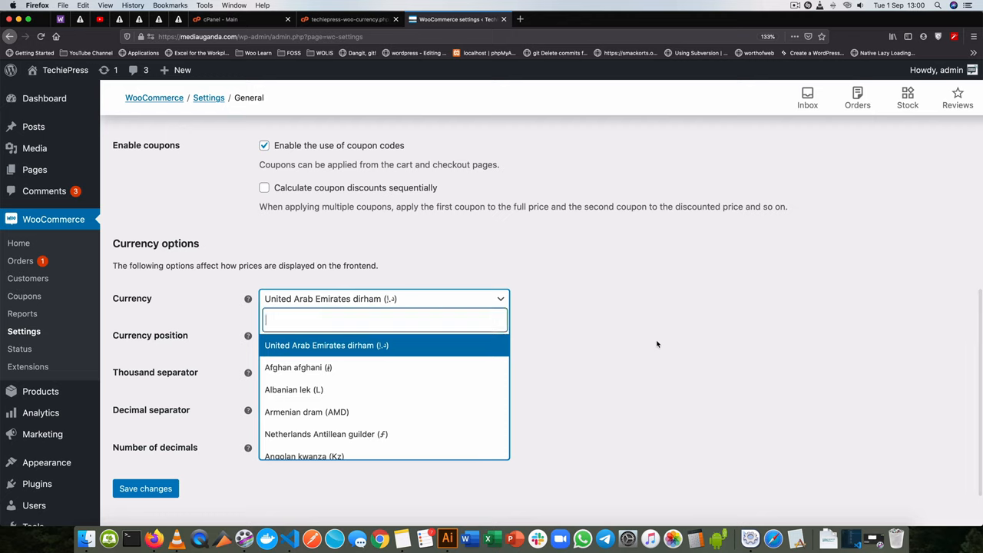
Load woocommerce.github.io in a new tab to reach the WooCommerce repository.
{"action": "left_click", "coordinate": [650, 19]}
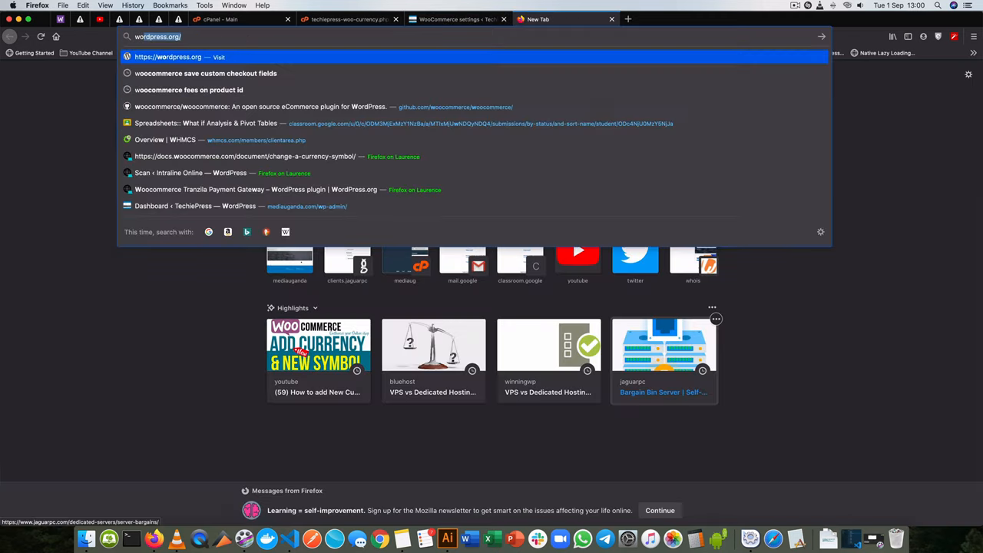
{"action": "type", "text": "woc"}
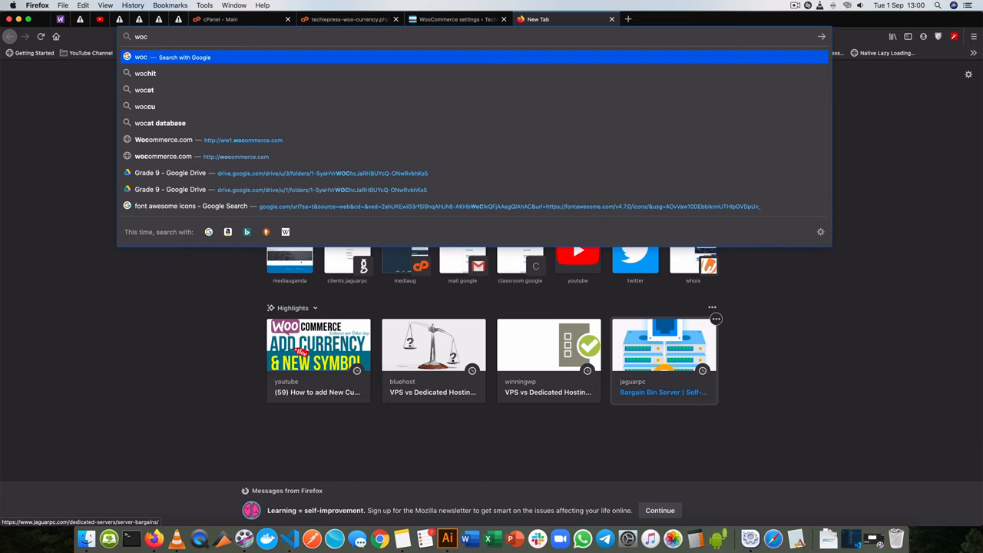
{"action": "type", "text": "oocommerce.github.io/"}
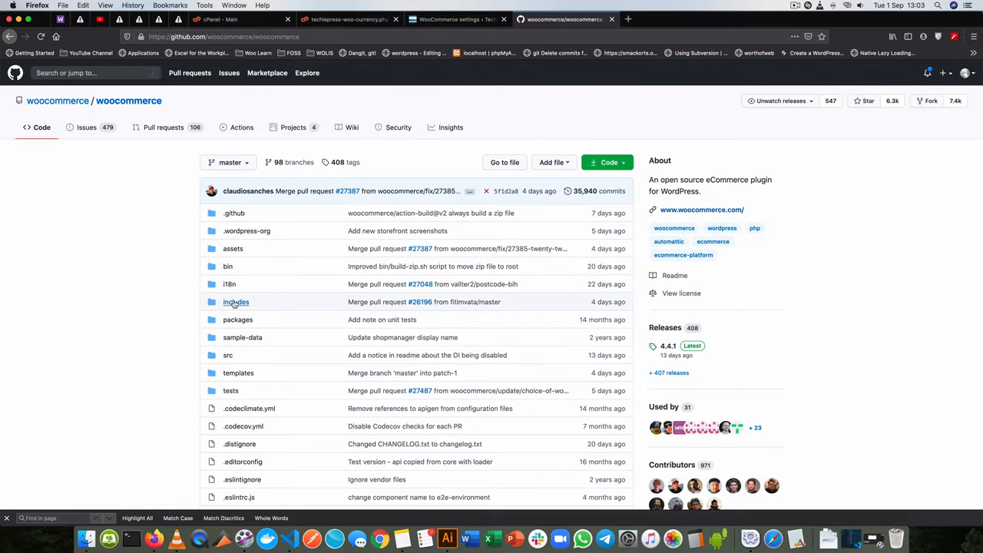
Open includes/wc-core-functions.php and select 'AED' in get_woocommerce_currencies().
{"action": "left_click", "coordinate": [235, 302]}
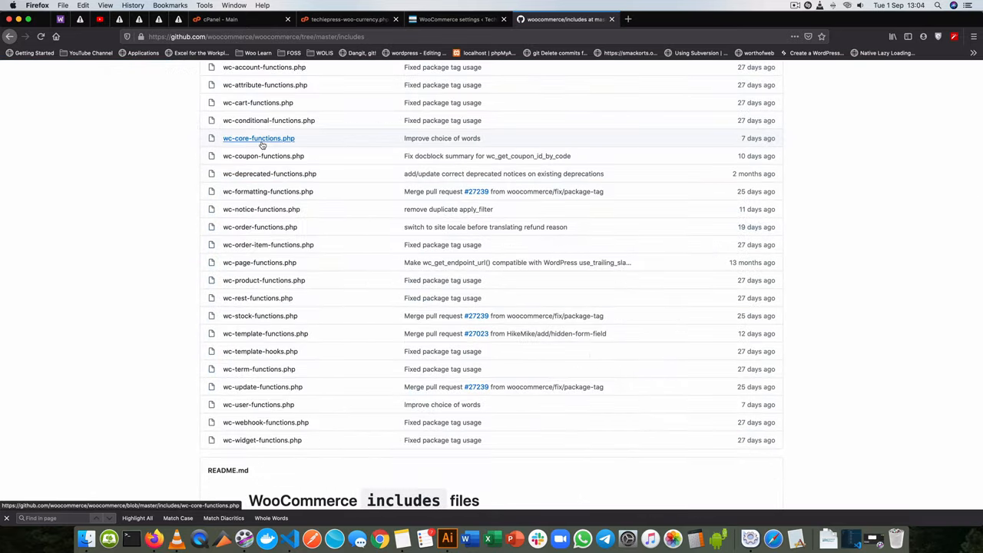
{"action": "left_click", "coordinate": [258, 138]}
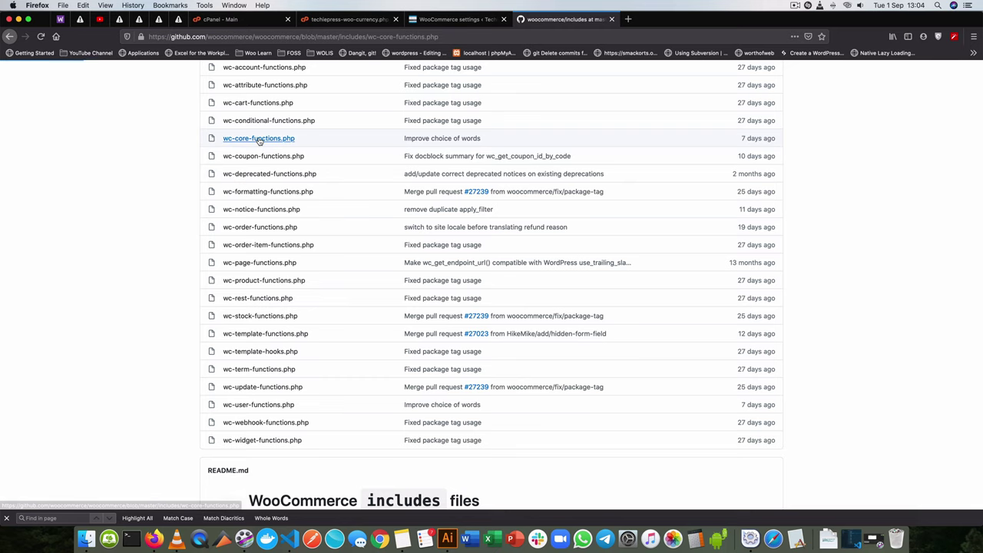
{"action": "left_click", "coordinate": [258, 138]}
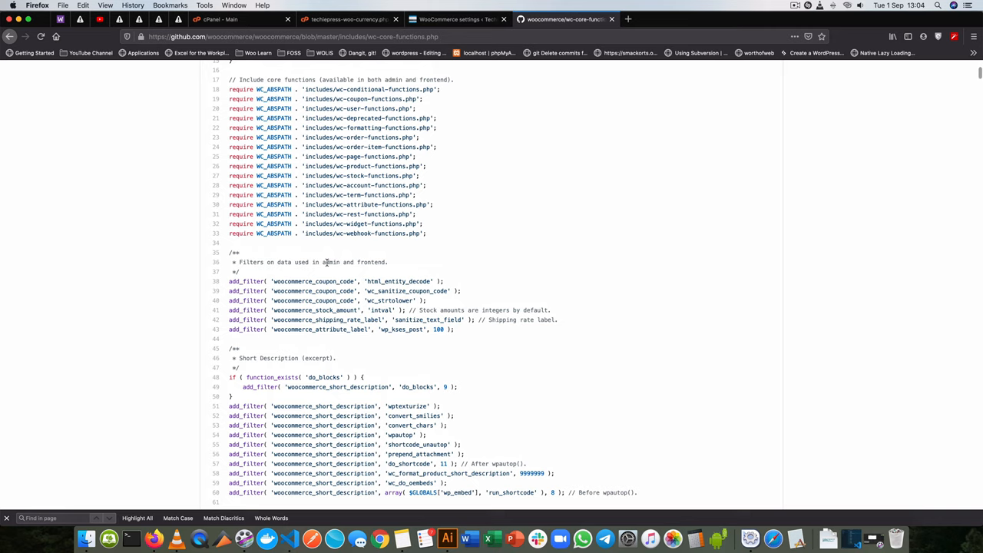
{"action": "scroll", "scroll_direction": "down", "scroll_amount": 3}
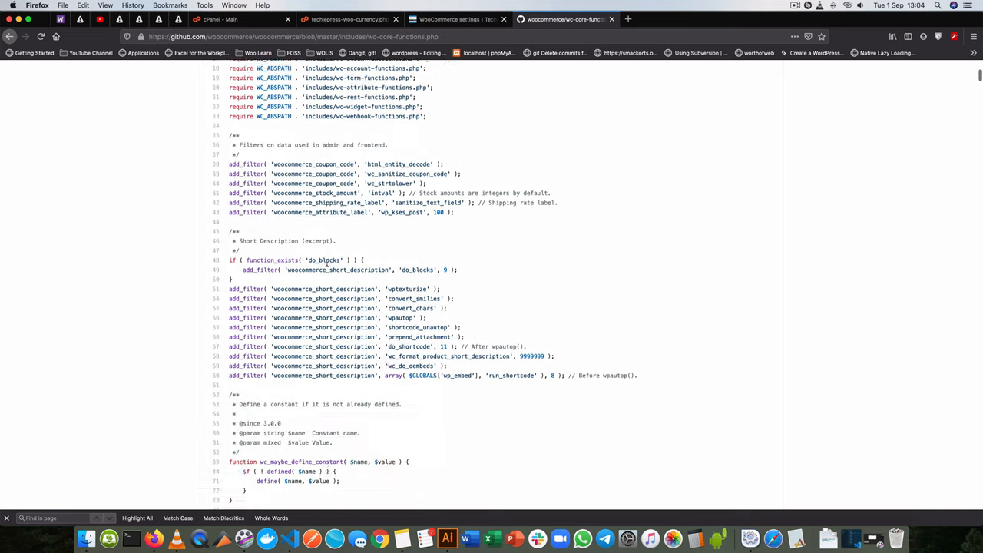
{"action": "scroll", "scroll_direction": "down", "scroll_amount": 3}
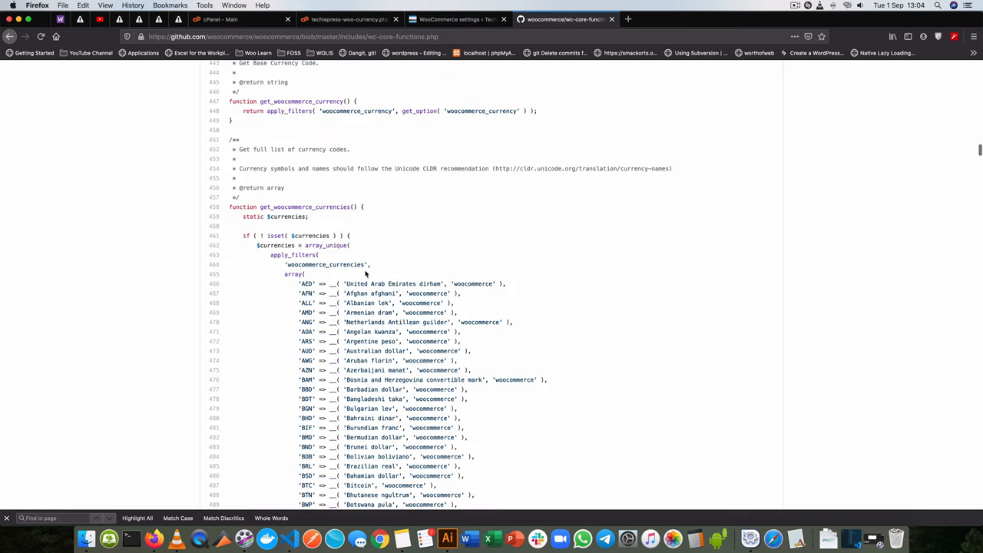
{"action": "double_click", "coordinate": [327, 264]}
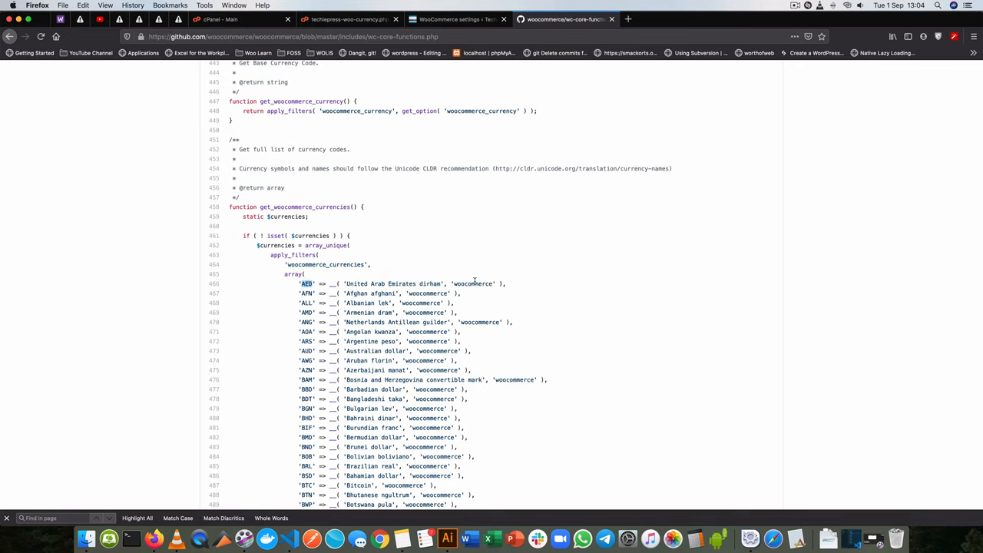
{"action": "mouse_move", "coordinate": [288, 302]}
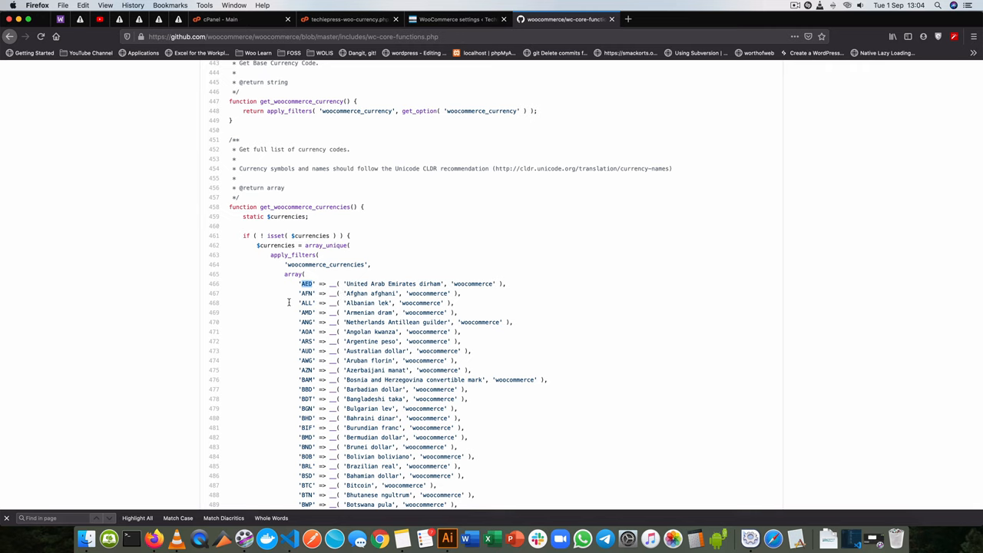
{"action": "scroll", "scroll_direction": "down", "scroll_amount": 3}
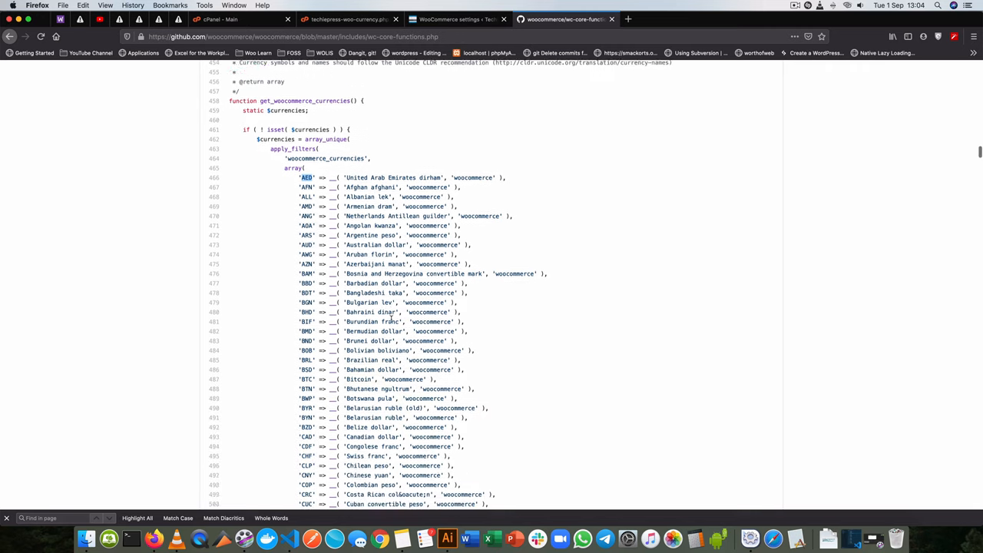
{"action": "scroll", "scroll_direction": "down", "scroll_amount": 3}
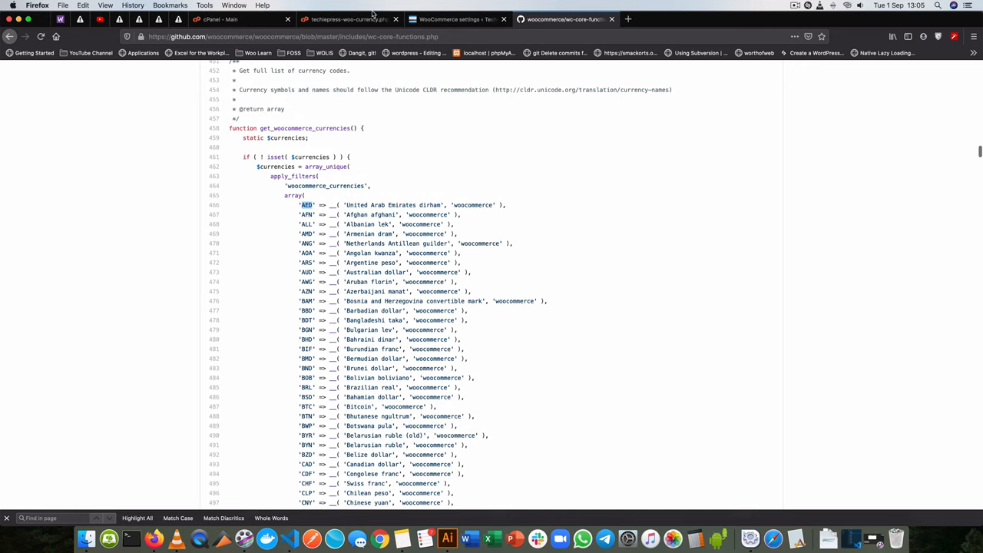
Change the case from 'USD' to 'AED' and the symbol 'AUSD' to 'AED', then save.
{"action": "left_click", "coordinate": [338, 18]}
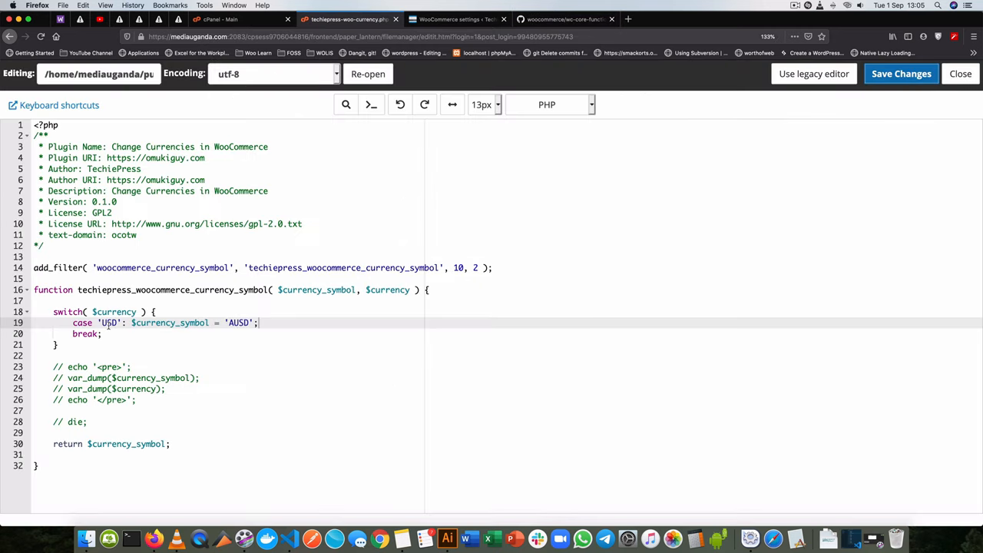
{"action": "type", "text": "AED"}
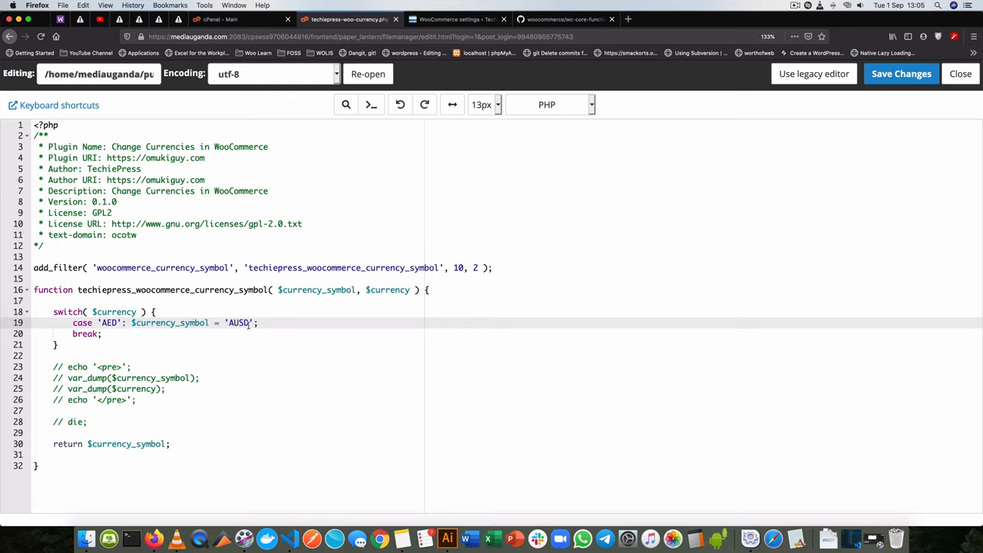
{"action": "double_click", "coordinate": [239, 322]}
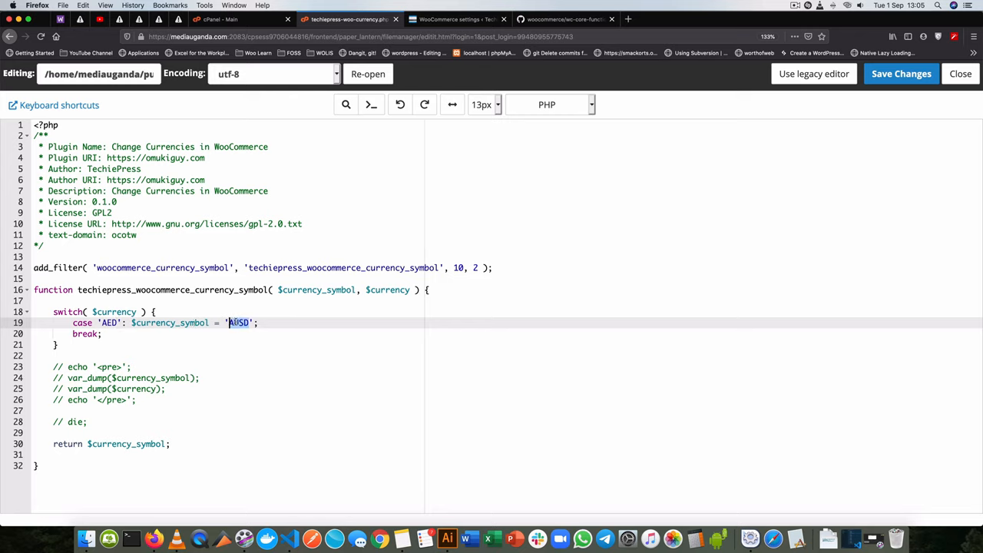
{"action": "type", "text": "AED"}
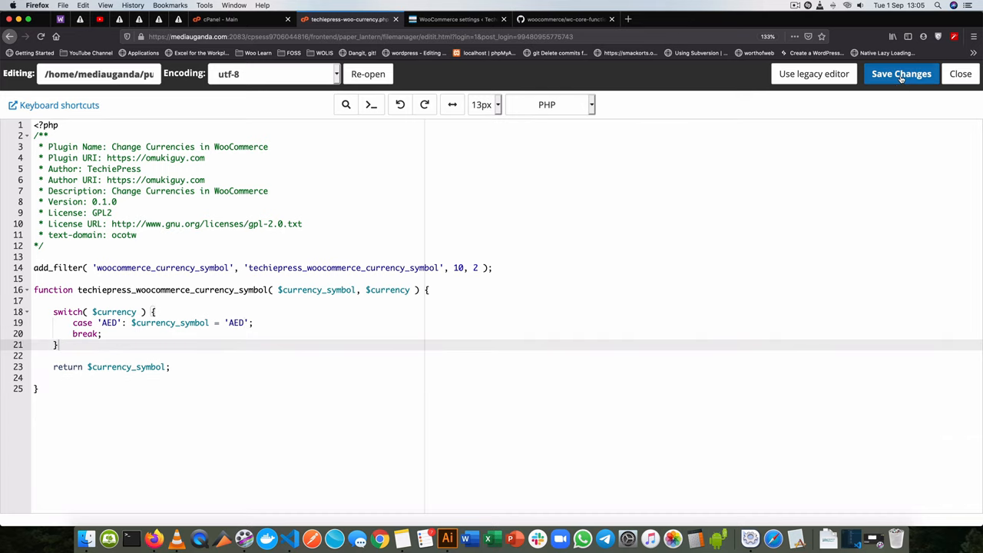
{"action": "left_click", "coordinate": [456, 20]}
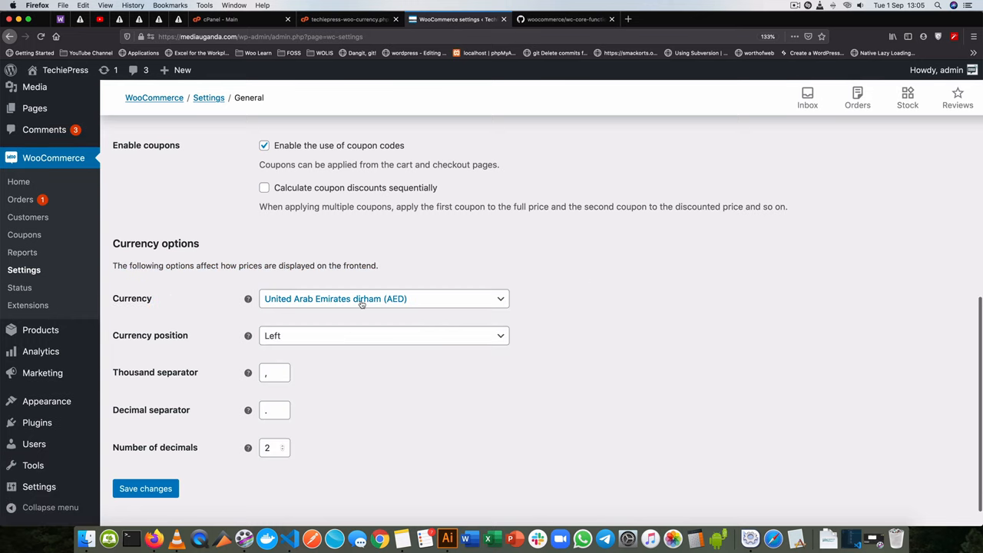
{"action": "mouse_move", "coordinate": [355, 301]}
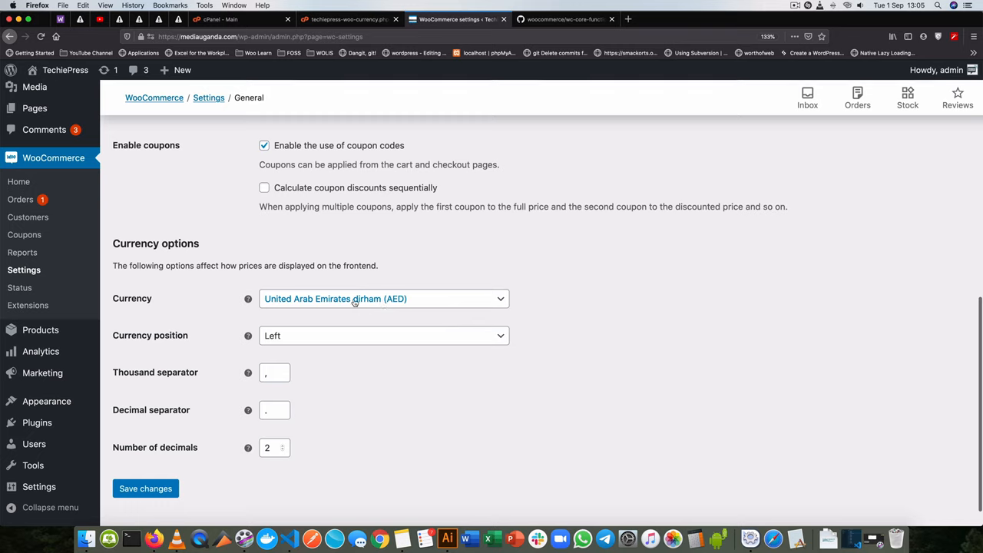
{"action": "mouse_move", "coordinate": [407, 302]}
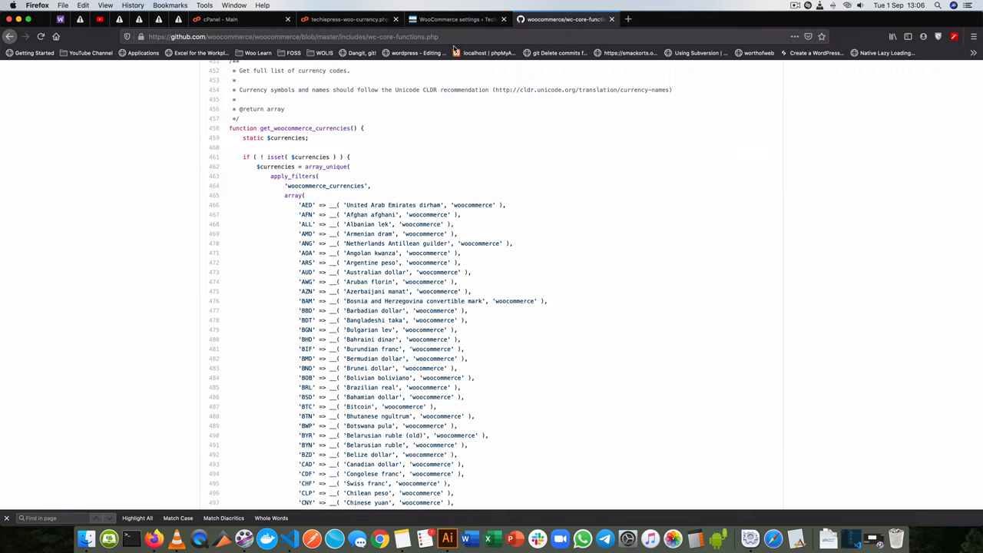
{"action": "mouse_move", "coordinate": [466, 36]}
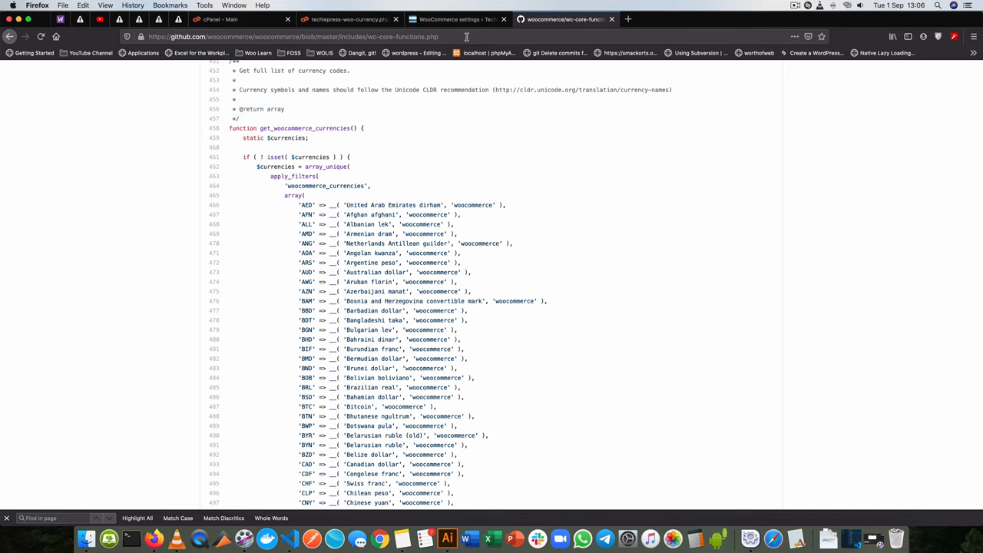